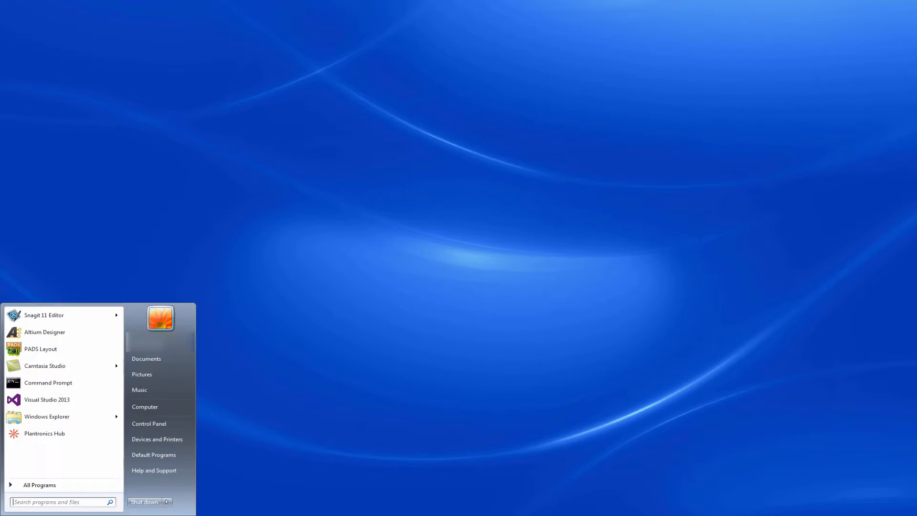
# Step: Launch Design Force from the Start menu's Zuken CR-8000 Design Force 2016 folder
pyautogui.click(40, 485)
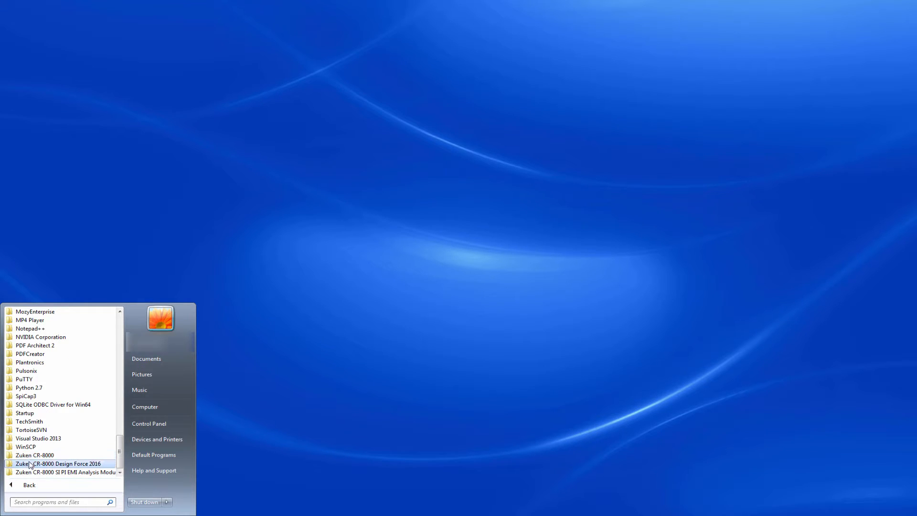
pyautogui.click(57, 463)
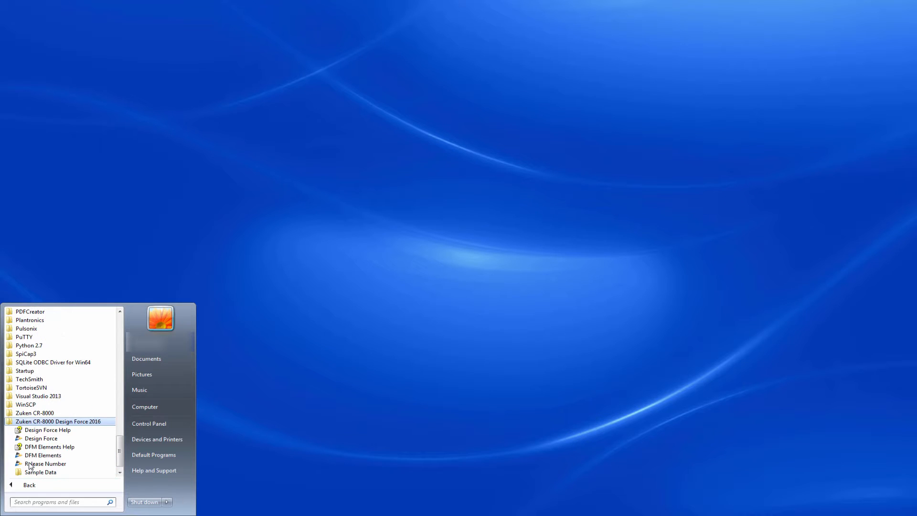
pyautogui.click(39, 438)
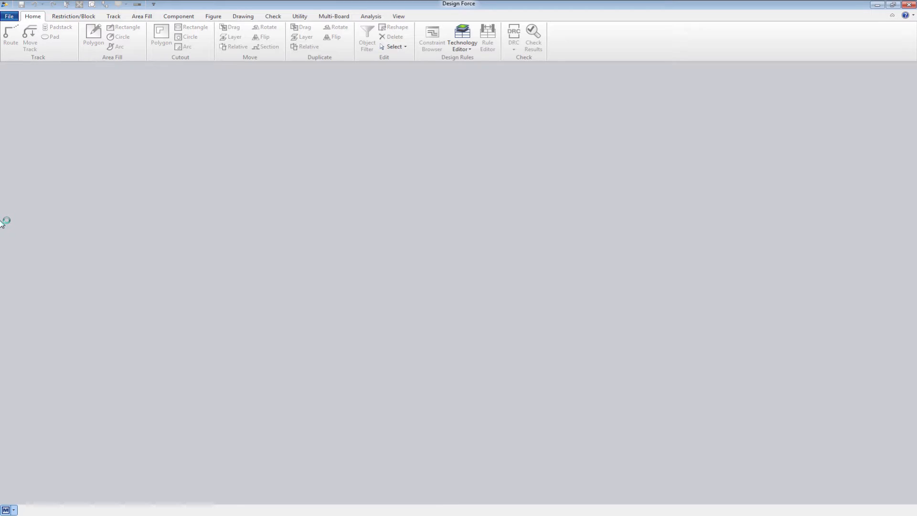
# Step: Open DF_MAIN.dsgn from the dsgn folder through File > Open > Design Data
pyautogui.click(13, 16)
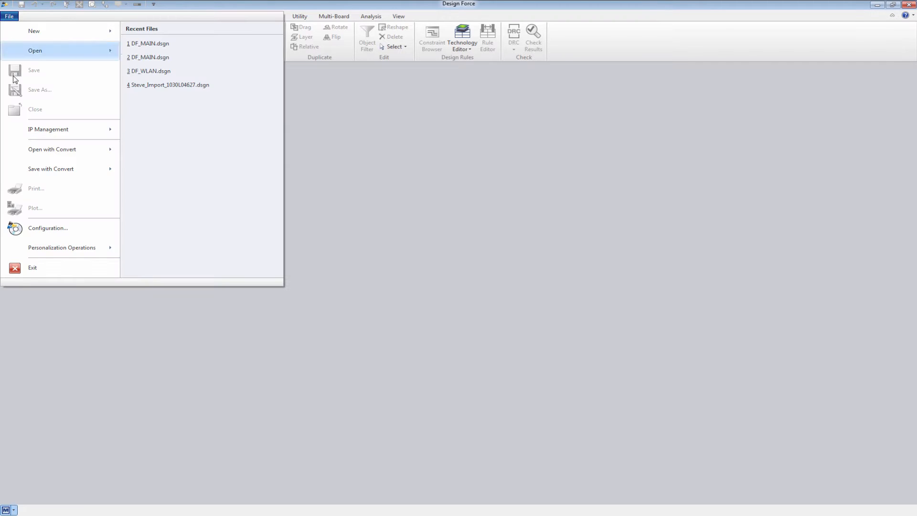
pyautogui.moveTo(47, 156)
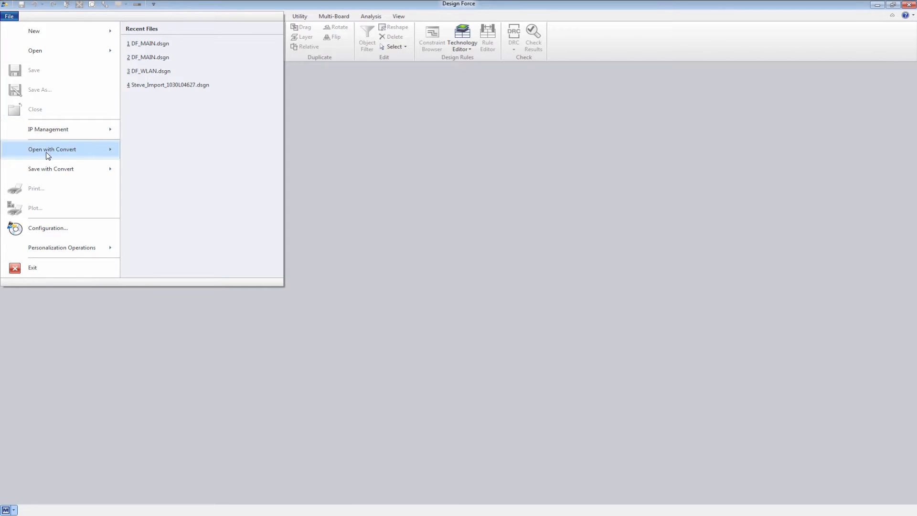
pyautogui.click(51, 149)
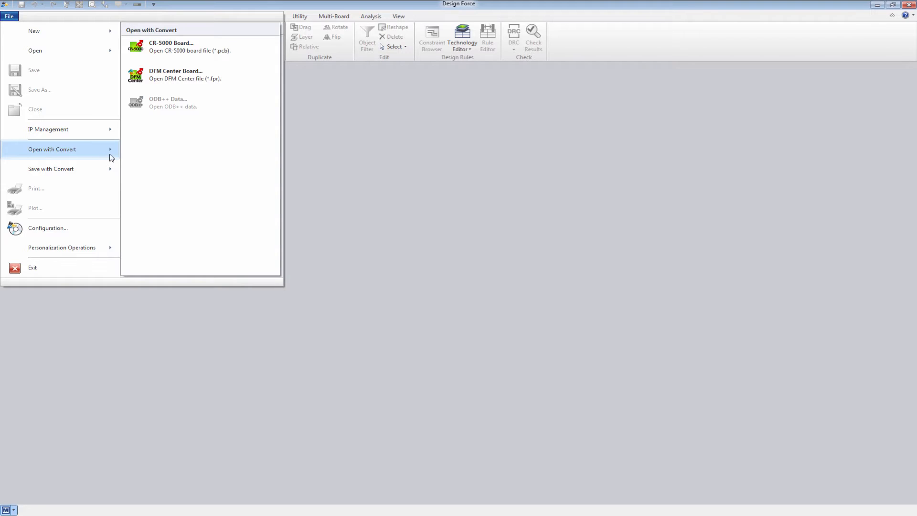
pyautogui.moveTo(200, 85)
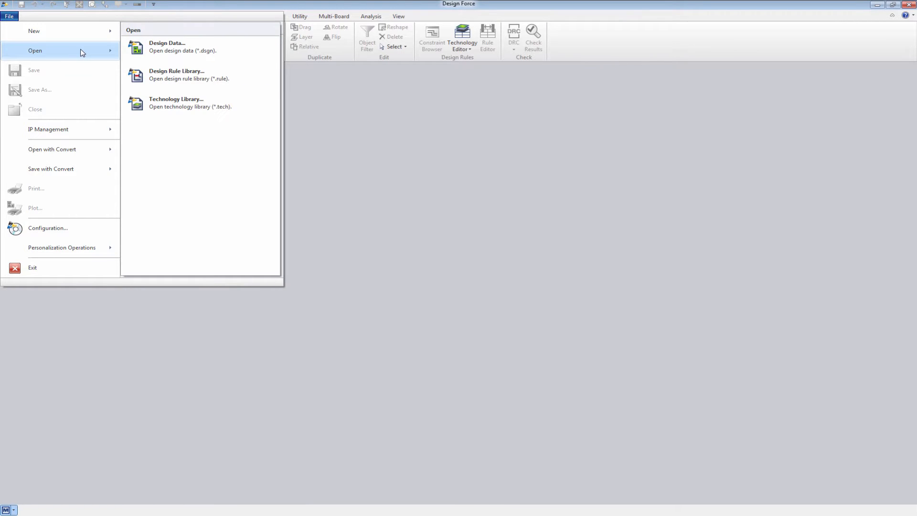
pyautogui.moveTo(146, 55)
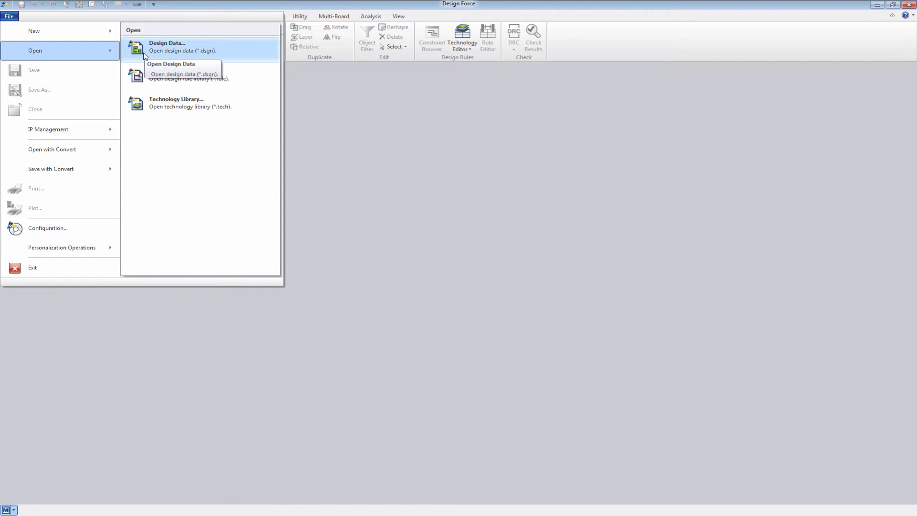
pyautogui.click(167, 46)
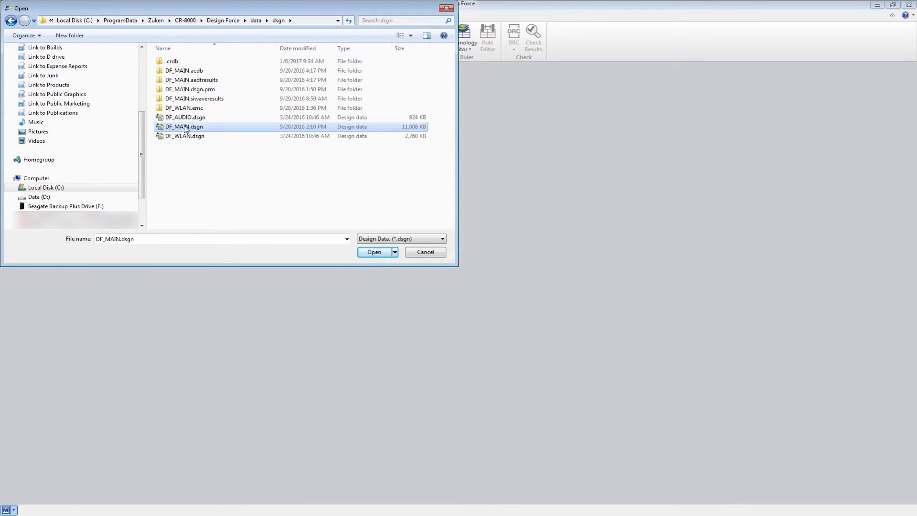
pyautogui.moveTo(188, 132)
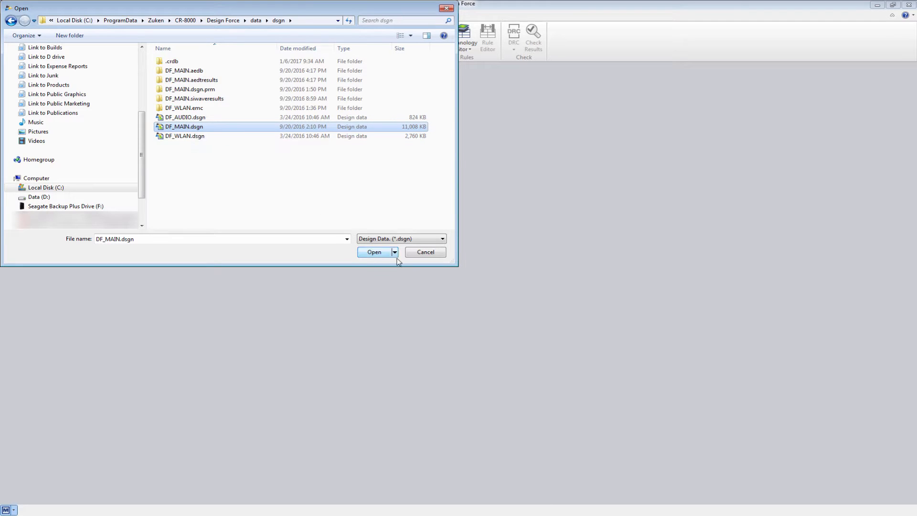
pyautogui.click(374, 252)
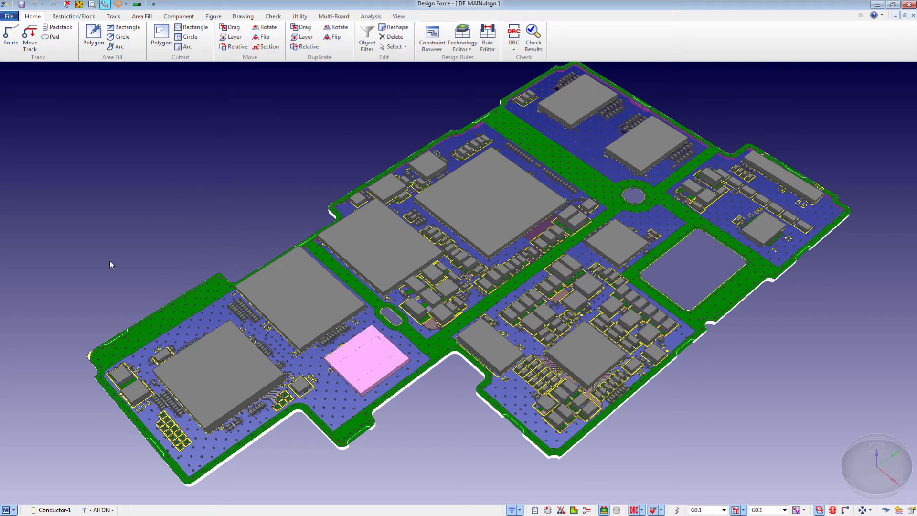
pyautogui.moveTo(305, 203)
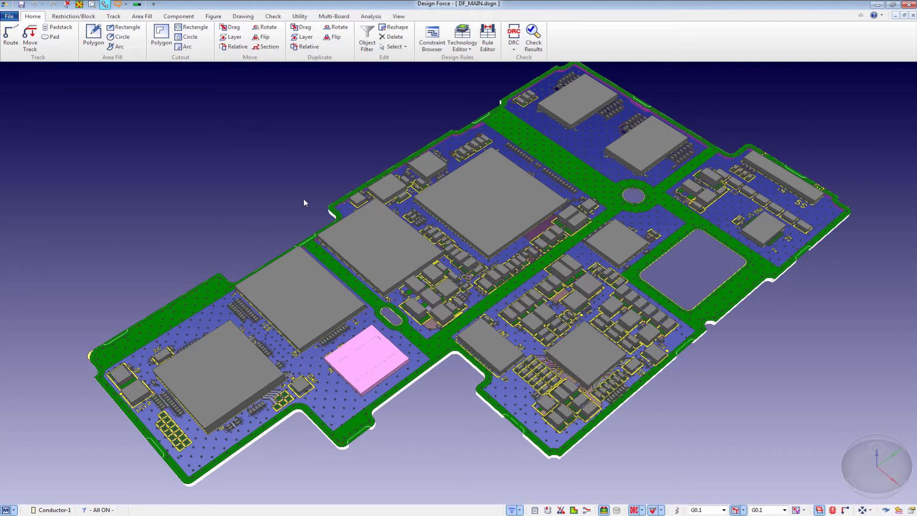
# Step: Show the ANSYS dropdown (ANF, EDB export and import) under Analysis Simulation Tools
pyautogui.click(371, 16)
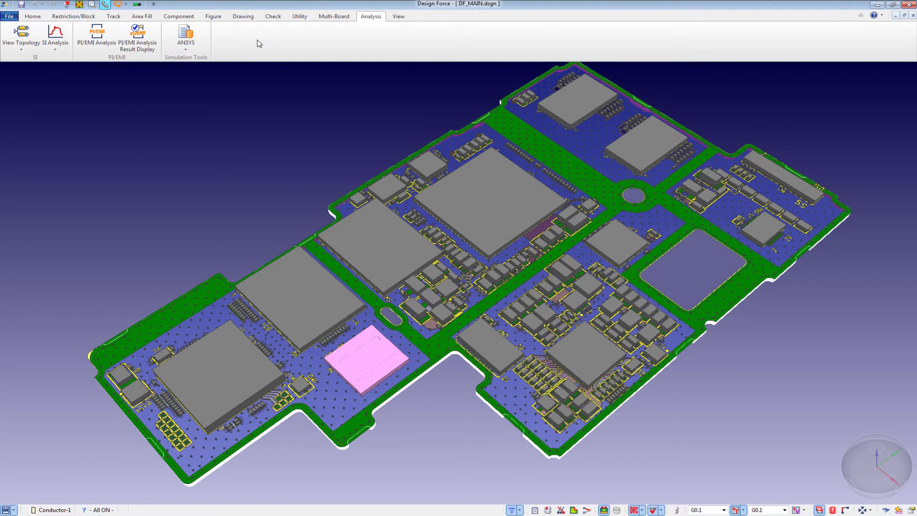
pyautogui.moveTo(203, 114)
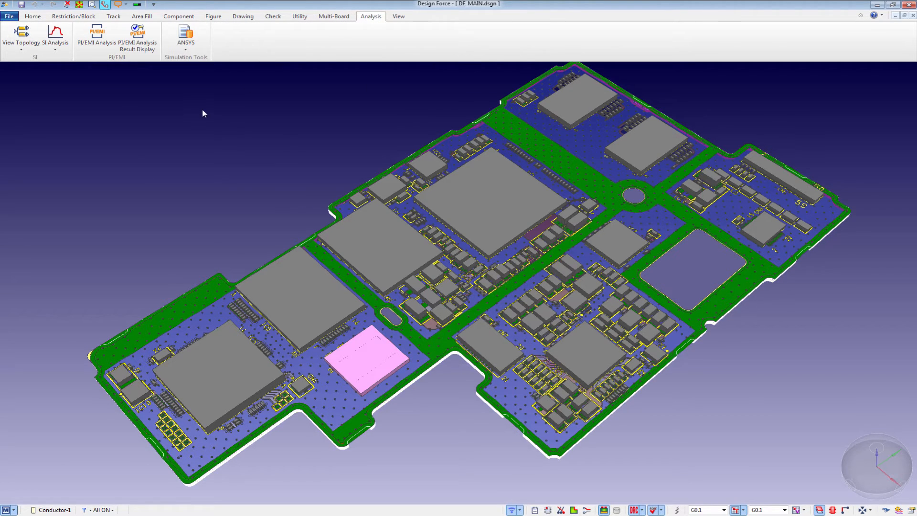
pyautogui.moveTo(181, 88)
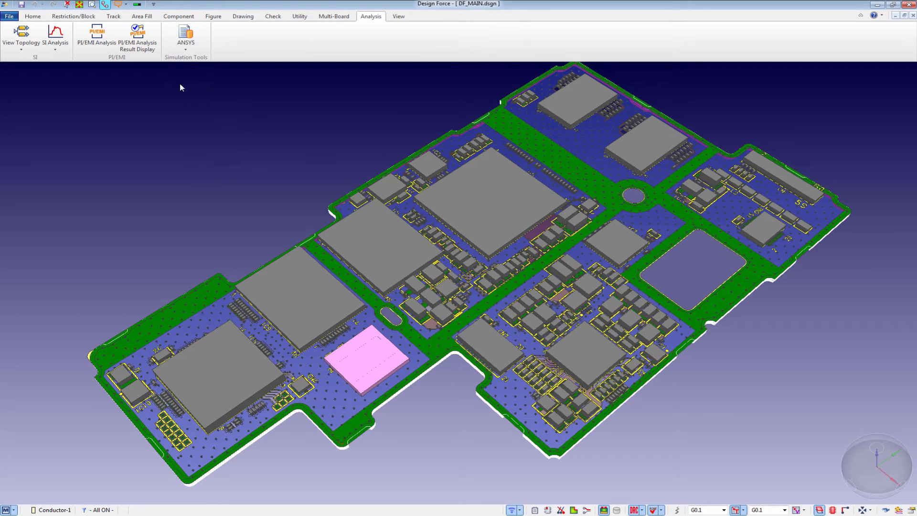
pyautogui.moveTo(179, 112)
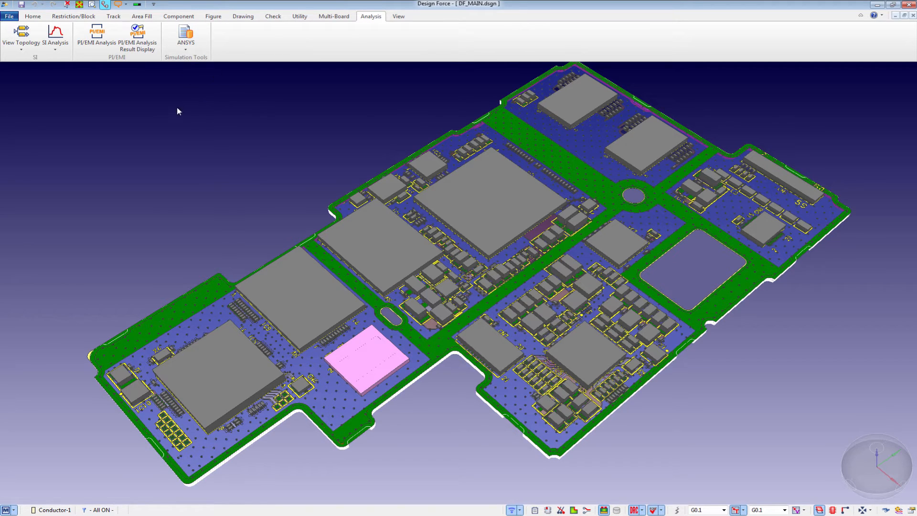
pyautogui.click(185, 33)
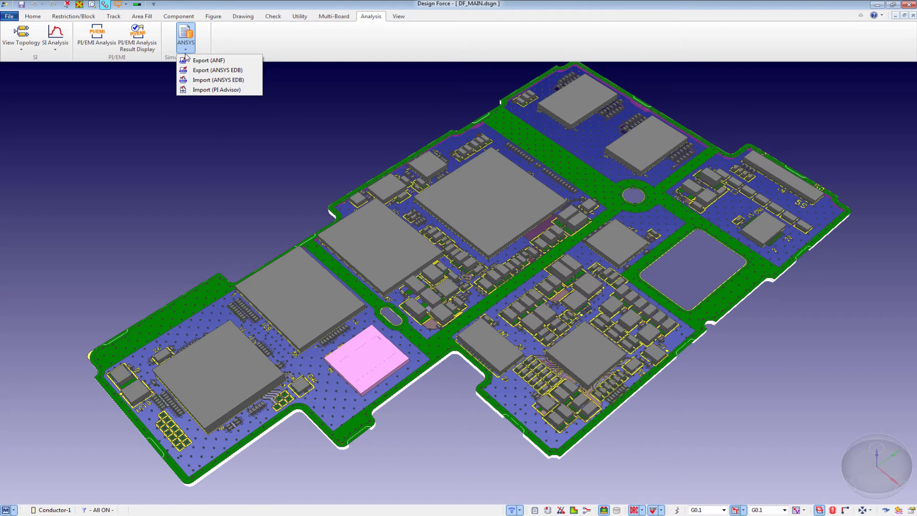
pyautogui.moveTo(208, 60)
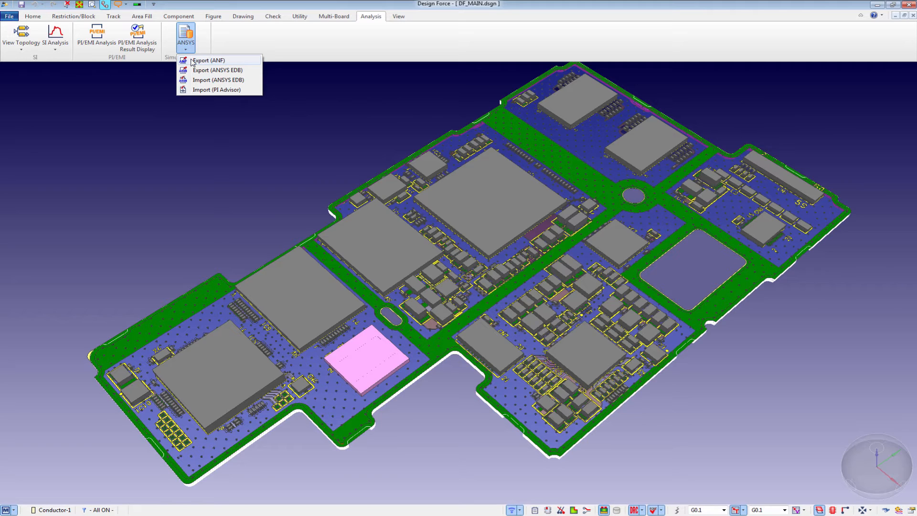
pyautogui.moveTo(203, 71)
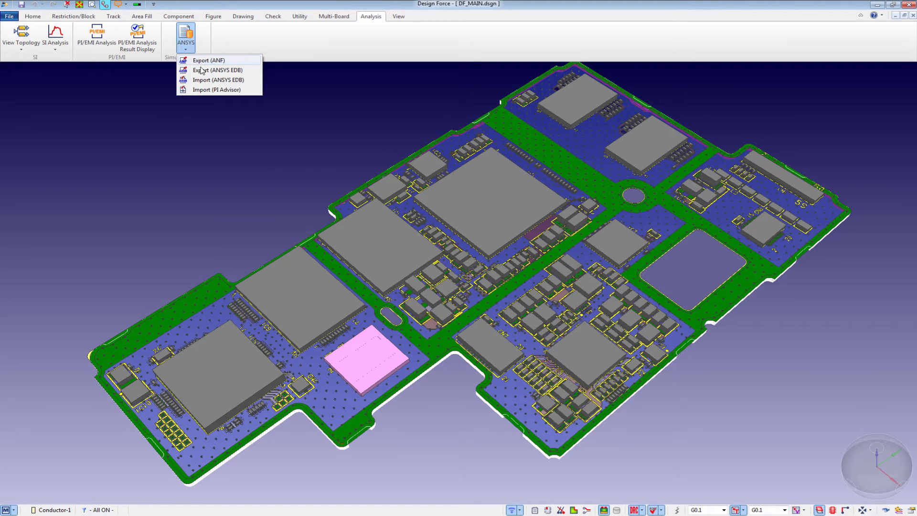
pyautogui.moveTo(219, 76)
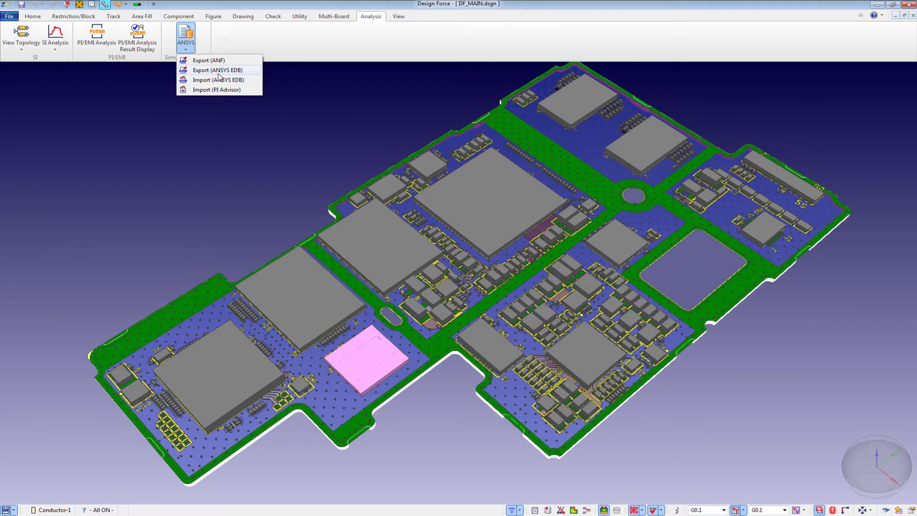
pyautogui.moveTo(229, 84)
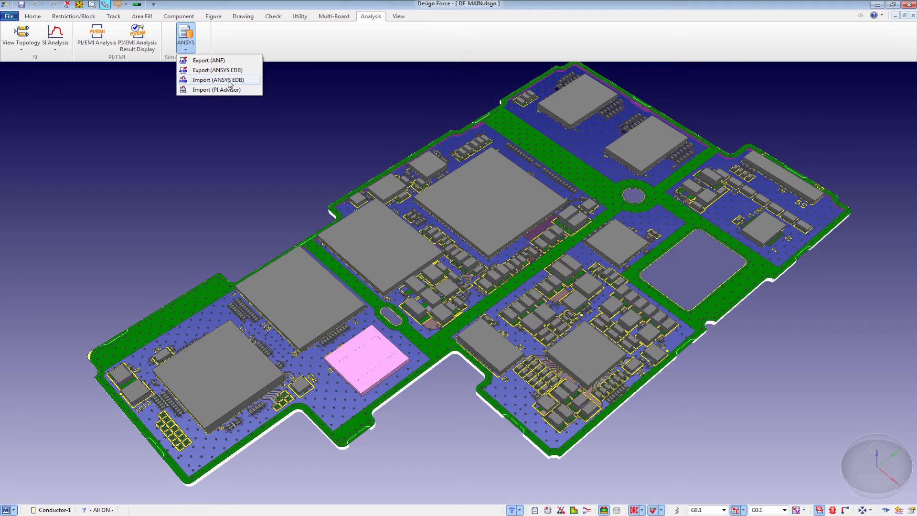
pyautogui.moveTo(220, 90)
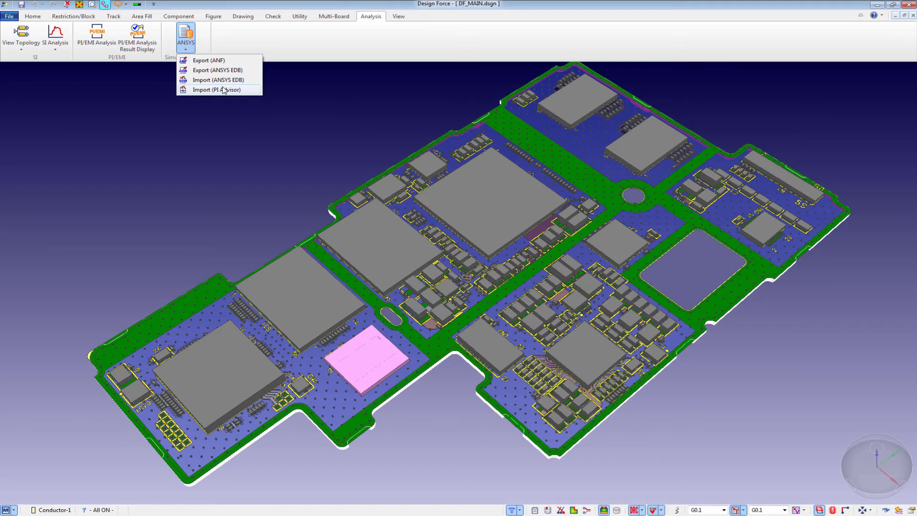
pyautogui.moveTo(203, 61)
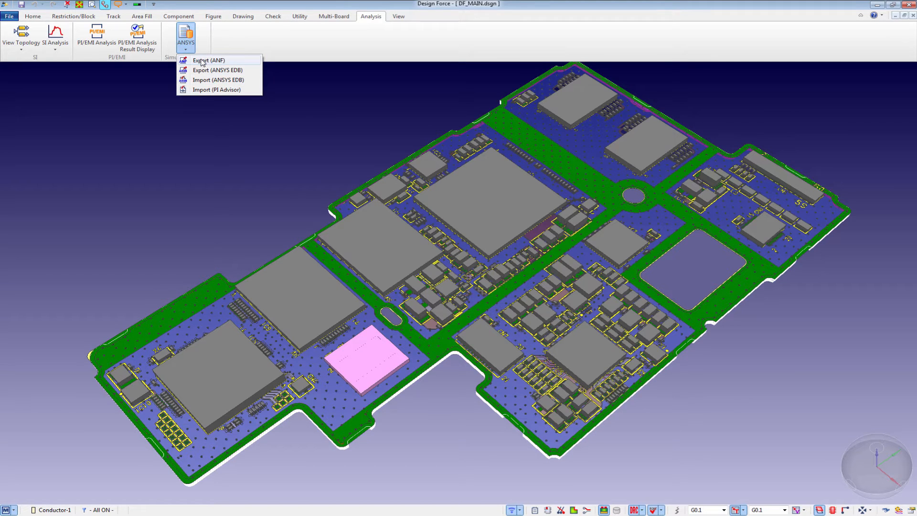
# Step: Export the board as DF_MAIN.anf into D:\Junk\CR8000_Test, then exit the ANF export
pyautogui.click(208, 60)
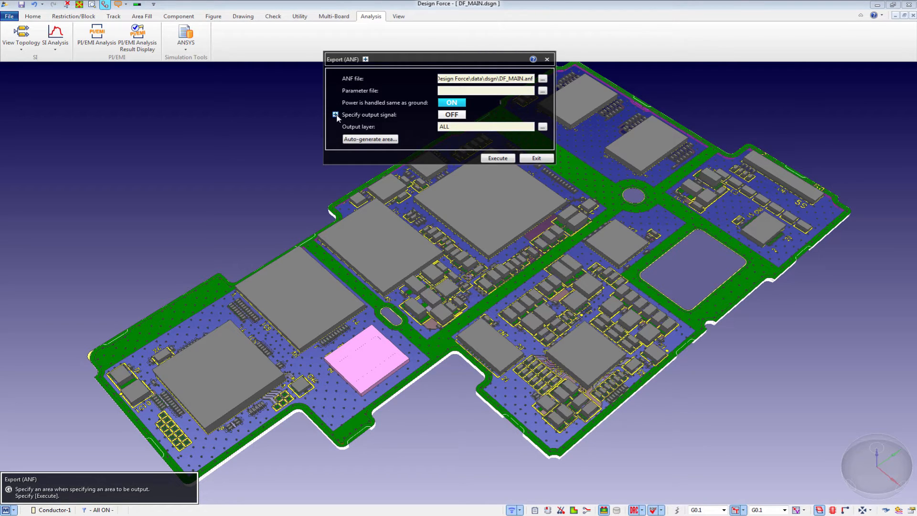
pyautogui.click(335, 114)
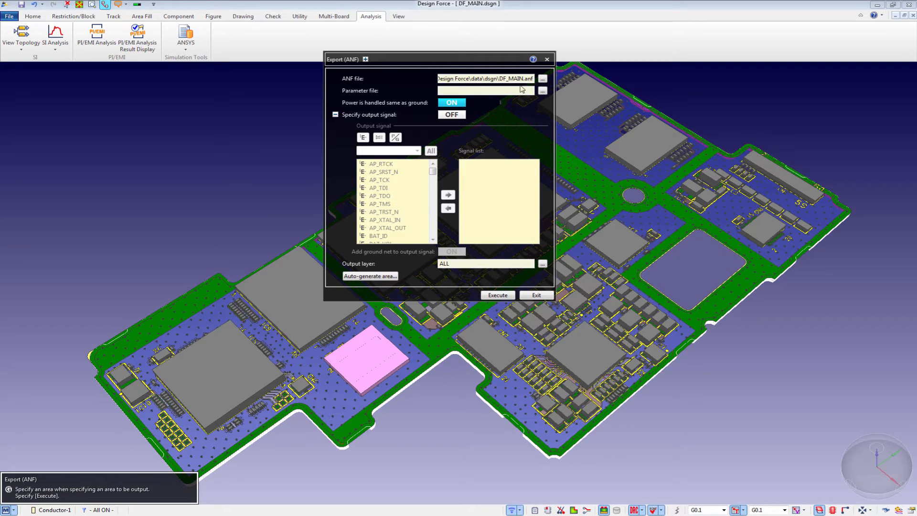
pyautogui.click(542, 78)
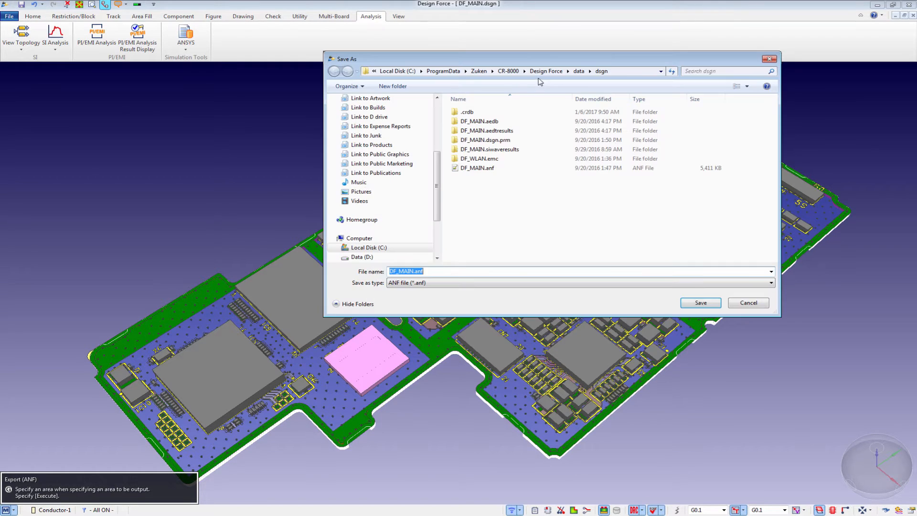
pyautogui.click(609, 71)
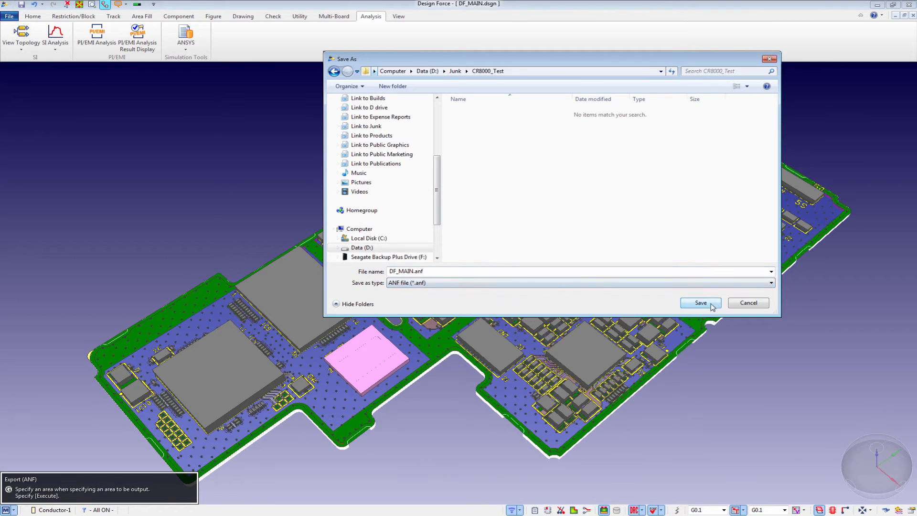
pyautogui.click(700, 303)
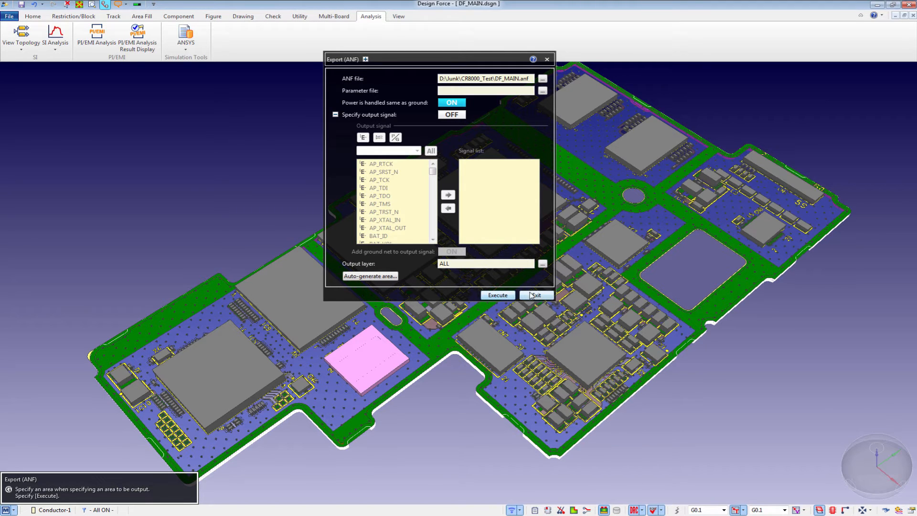
pyautogui.click(536, 295)
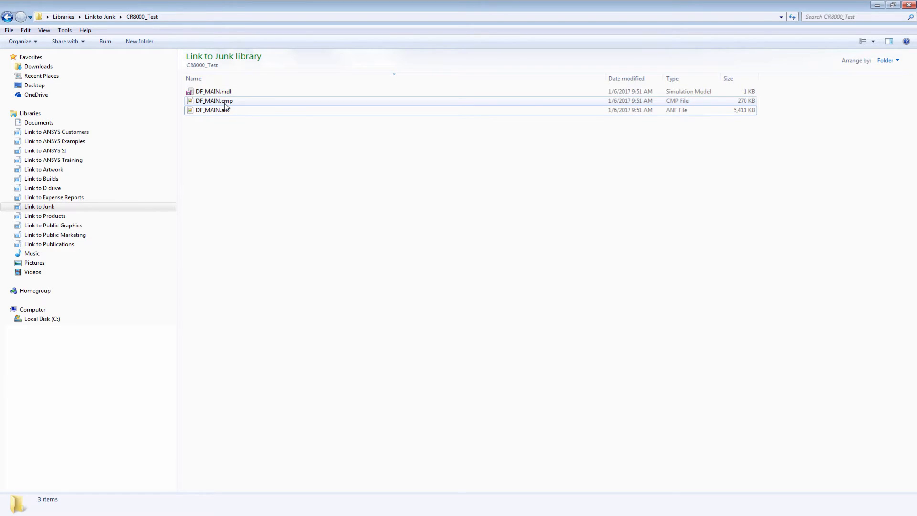
pyautogui.moveTo(224, 103)
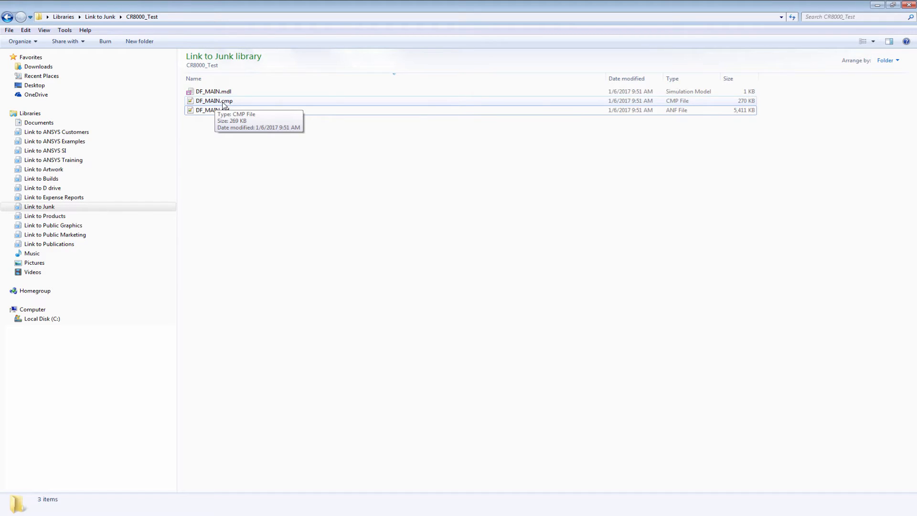
# Step: Check CR8000_Test in Explorer for DF_MAIN.mdl, DF_MAIN.cmp and DF_MAIN.anf
pyautogui.doubleClick(210, 110)
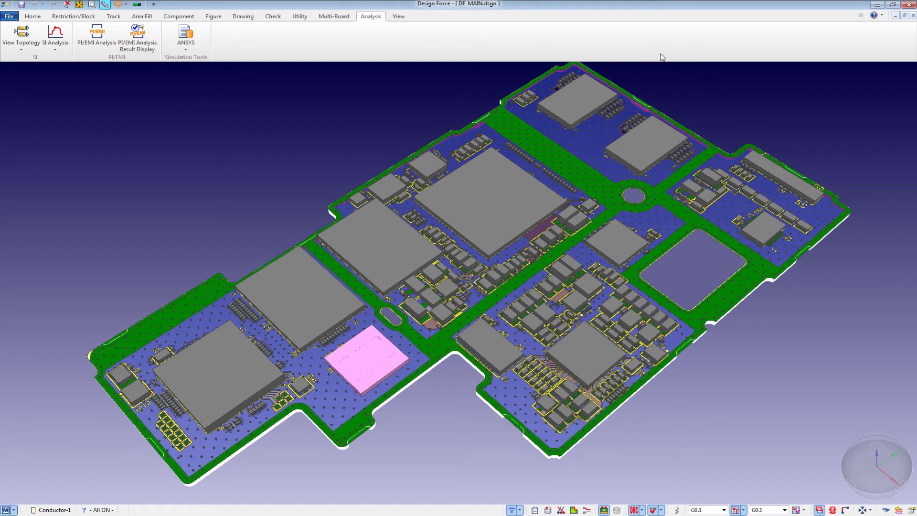
pyautogui.moveTo(315, 47)
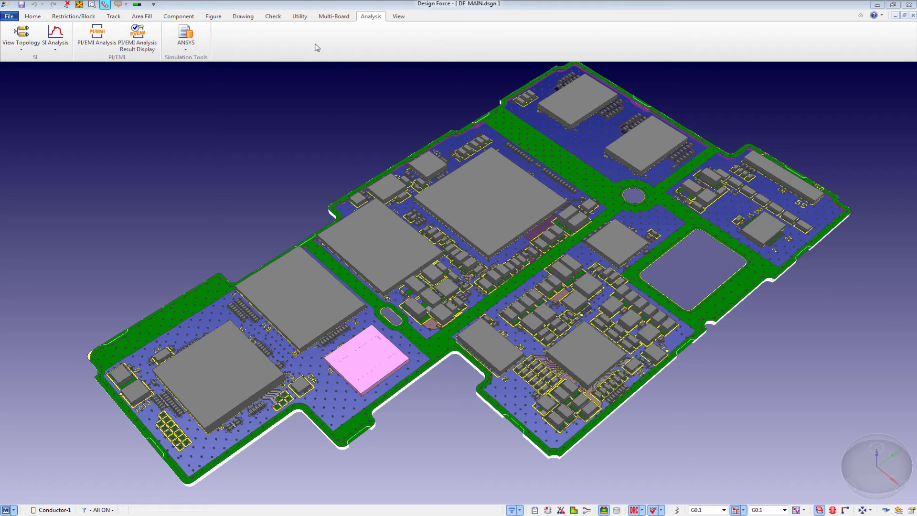
# Step: Start the Utility IDF export and accept its edit parameters
pyautogui.click(299, 15)
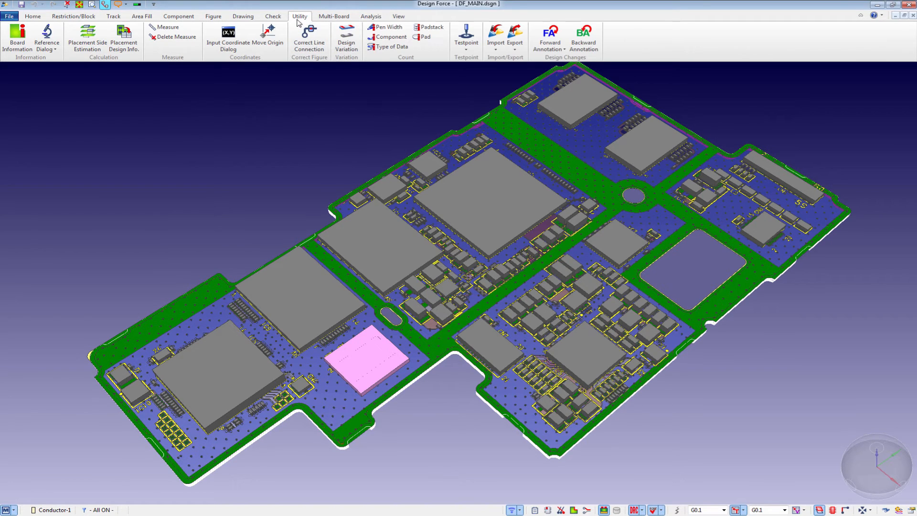
pyautogui.click(513, 31)
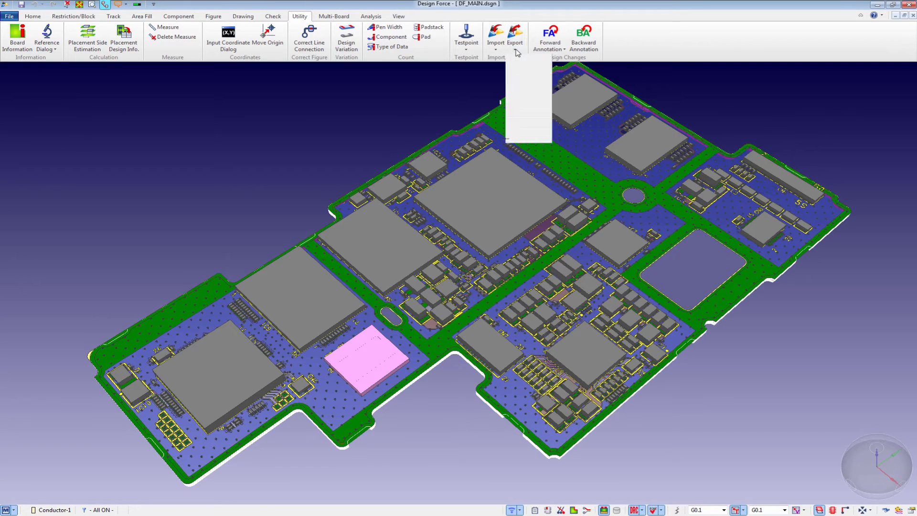
pyautogui.click(513, 31)
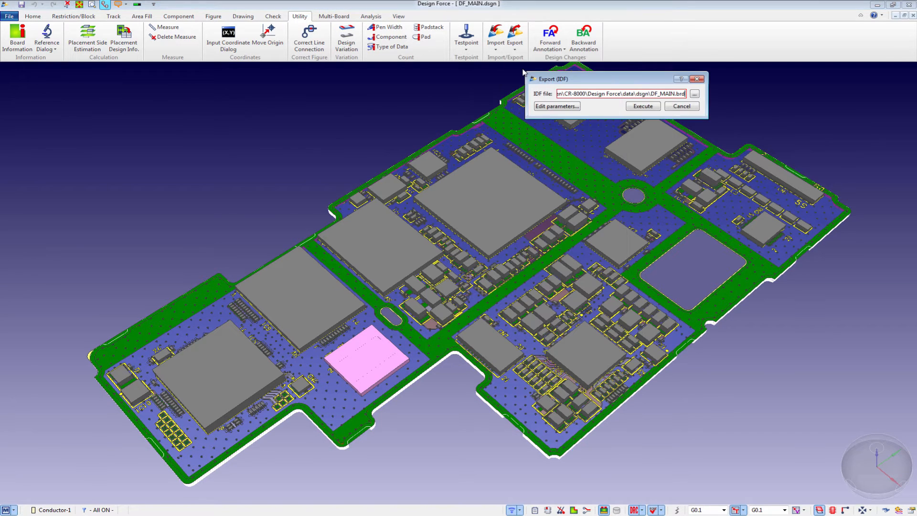
pyautogui.click(556, 105)
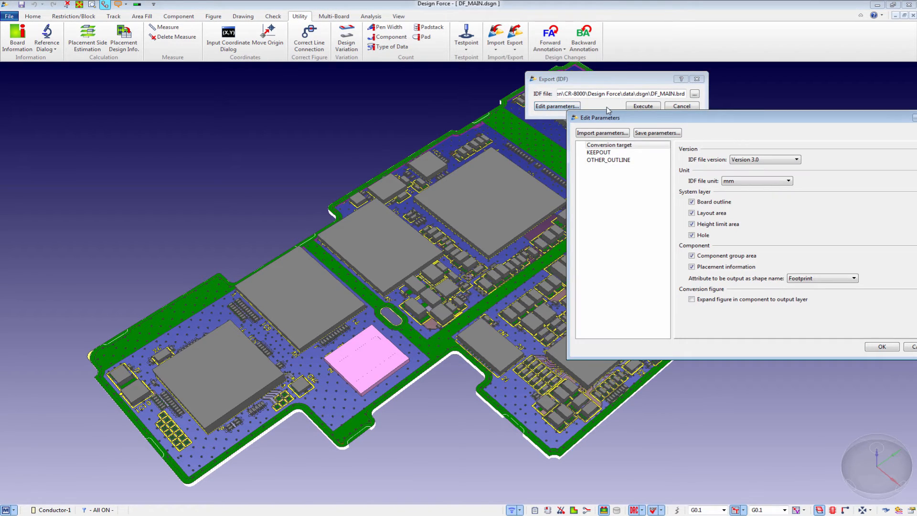
pyautogui.moveTo(599, 117); pyautogui.dragTo(398, 120)
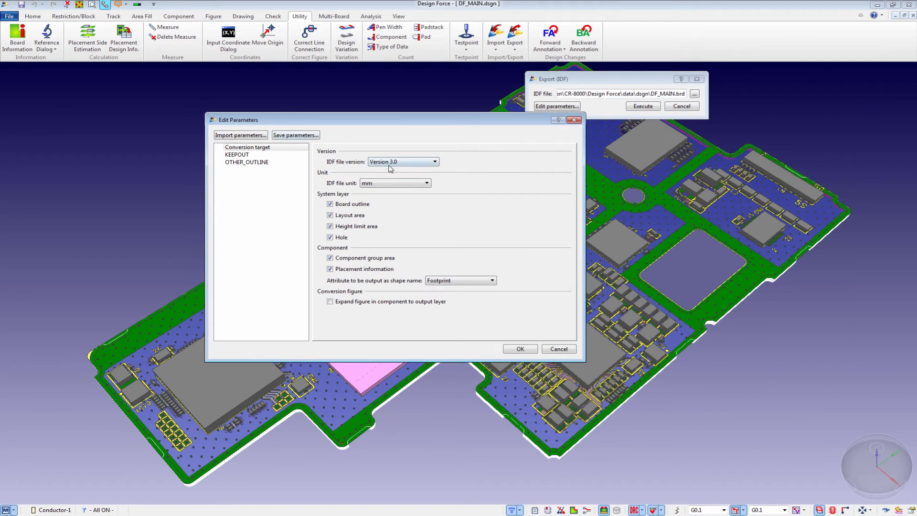
pyautogui.moveTo(323, 173)
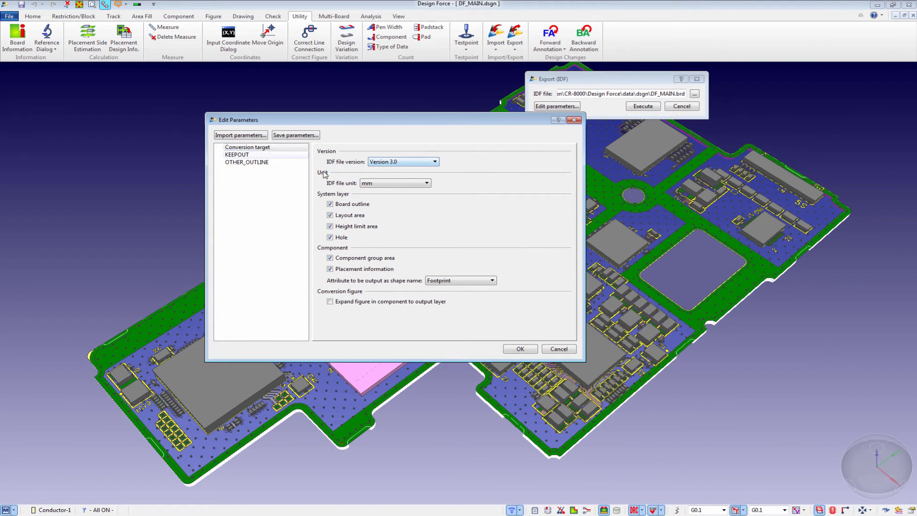
pyautogui.click(520, 348)
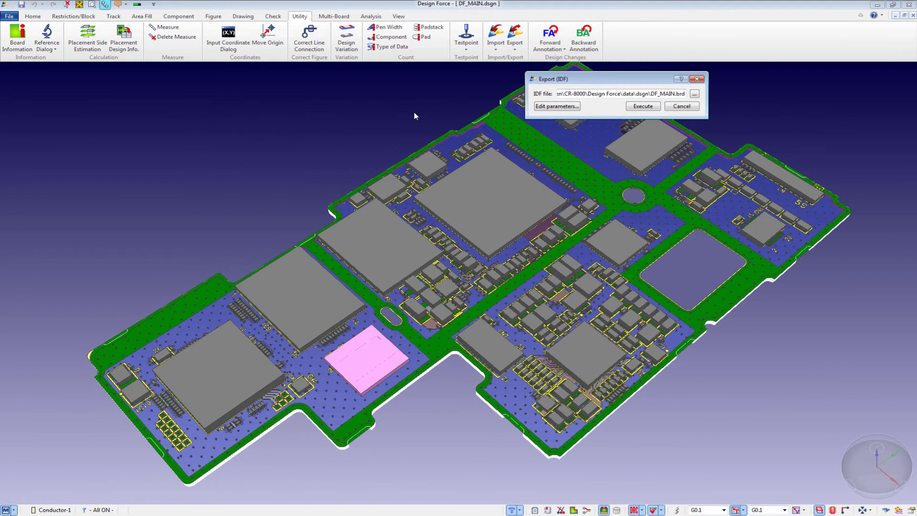
# Step: Save the IDF as DF_MAIN.brd in D:\Junk\CR8000_Test using All Supported IDF Files, and execute
pyautogui.click(707, 93)
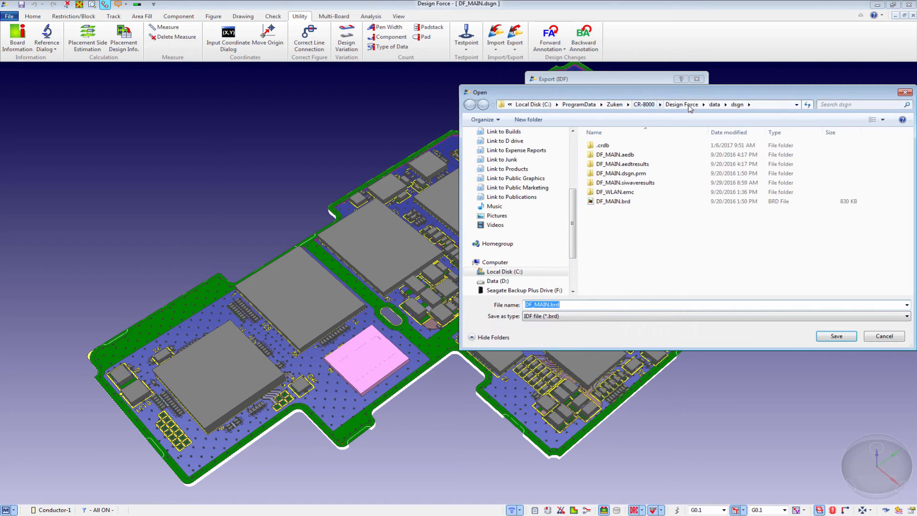
pyautogui.write('D:\\Junk\\CR8000_Test')
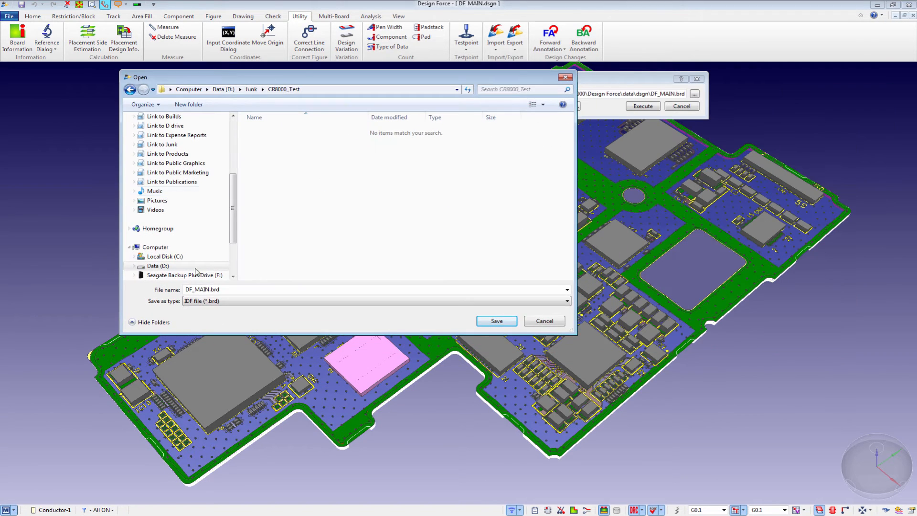
pyautogui.click(567, 301)
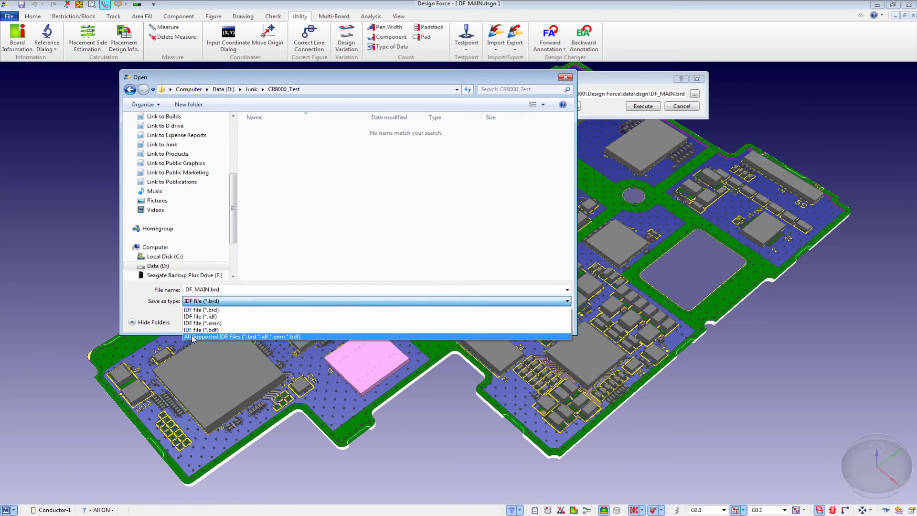
pyautogui.moveTo(203, 338)
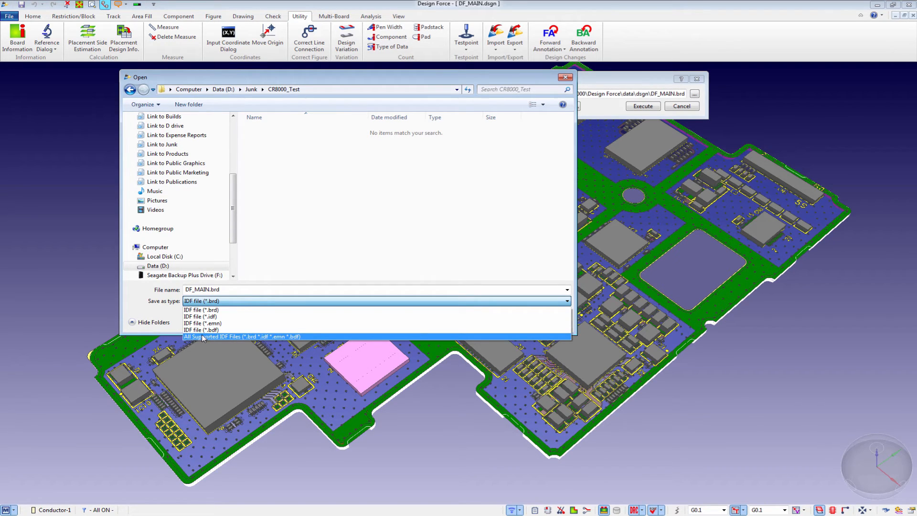
pyautogui.click(239, 336)
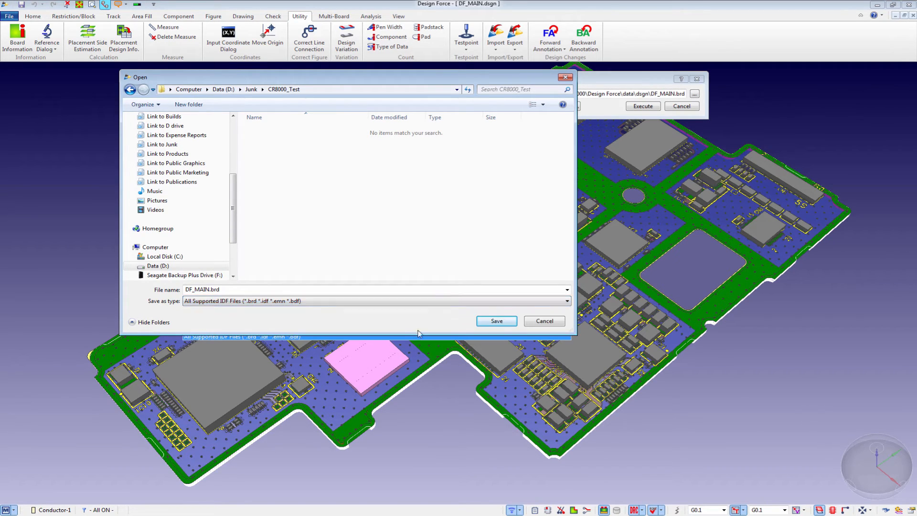
pyautogui.click(496, 320)
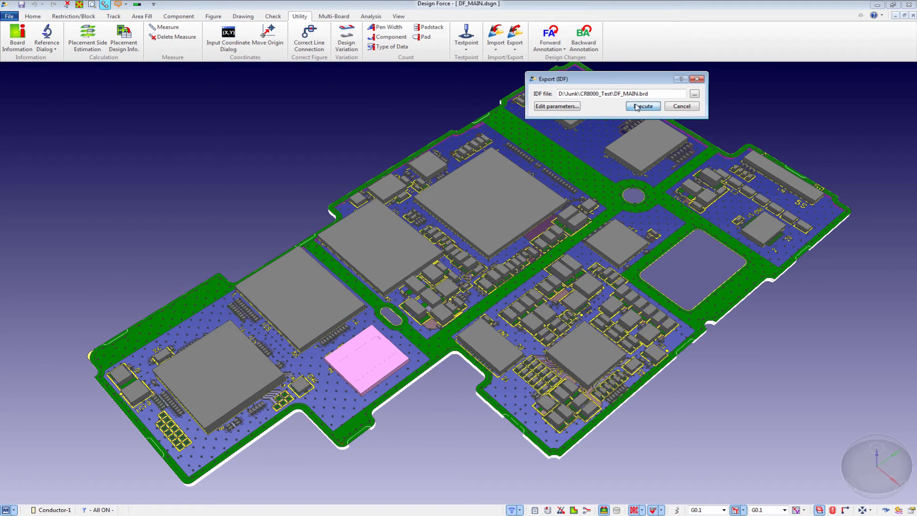
pyautogui.click(642, 106)
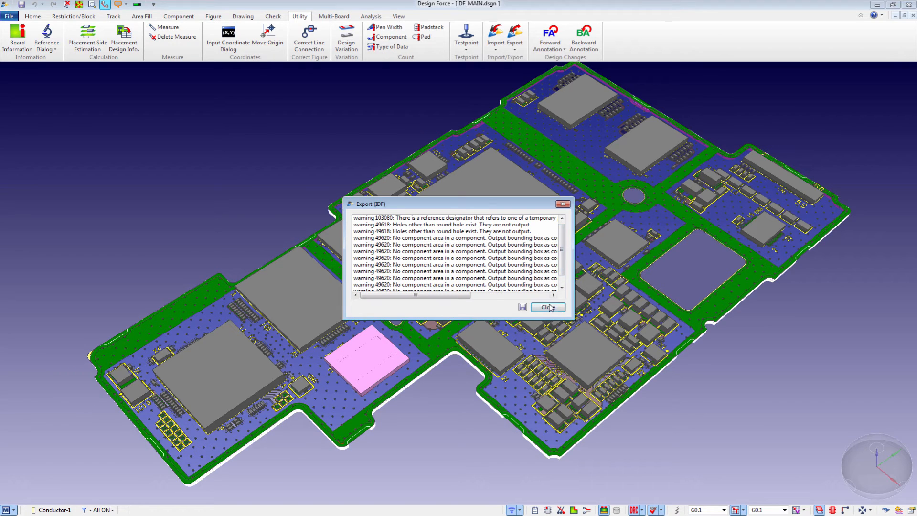
# Step: Close the warnings log and start another IDF export targeting the CR8000_Test folder
pyautogui.click(547, 307)
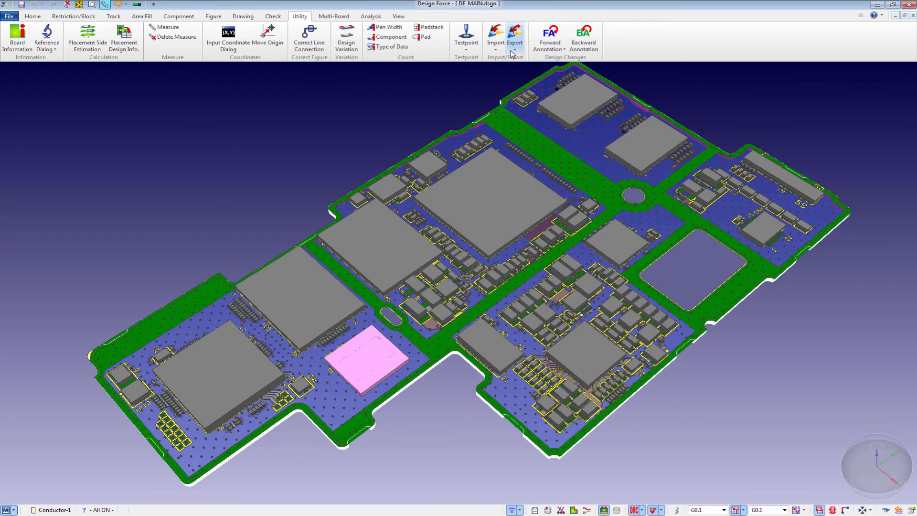
pyautogui.click(512, 31)
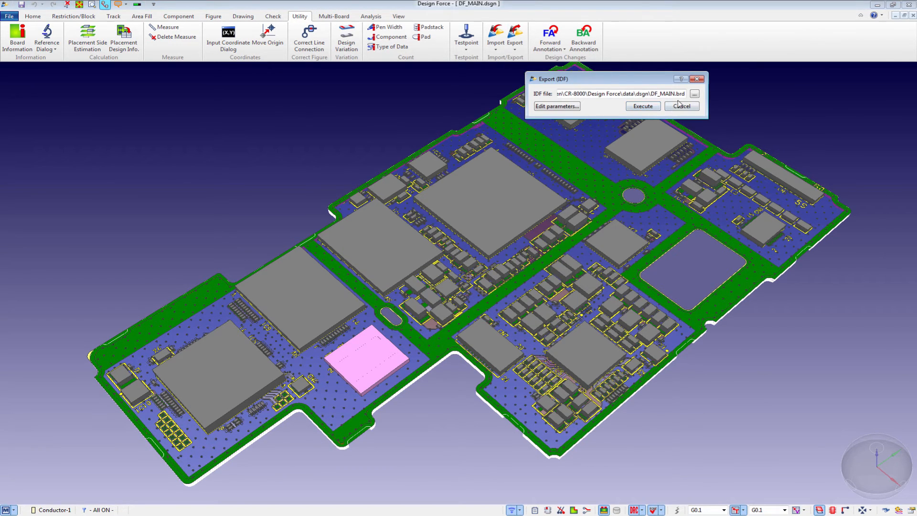
pyautogui.click(693, 93)
pyautogui.write('D:\\Junk\\CR8000_Test')
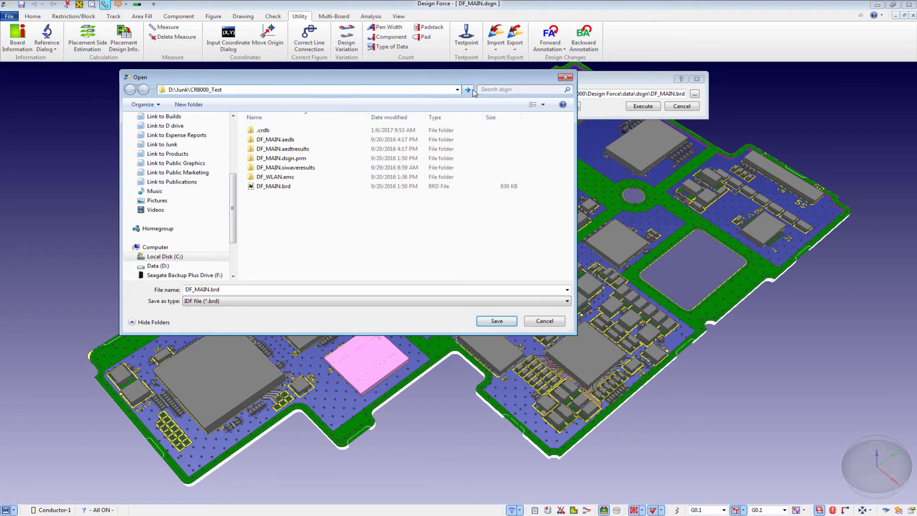
pyautogui.click(467, 89)
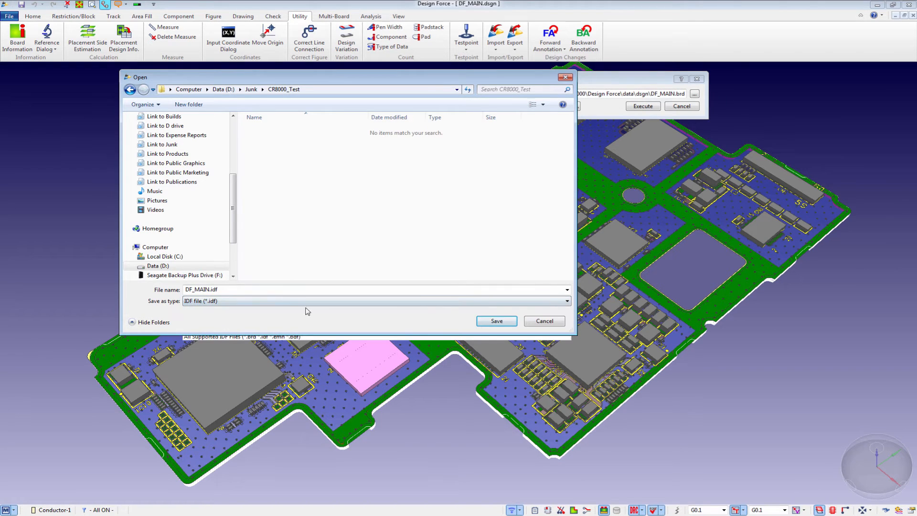
pyautogui.click(496, 321)
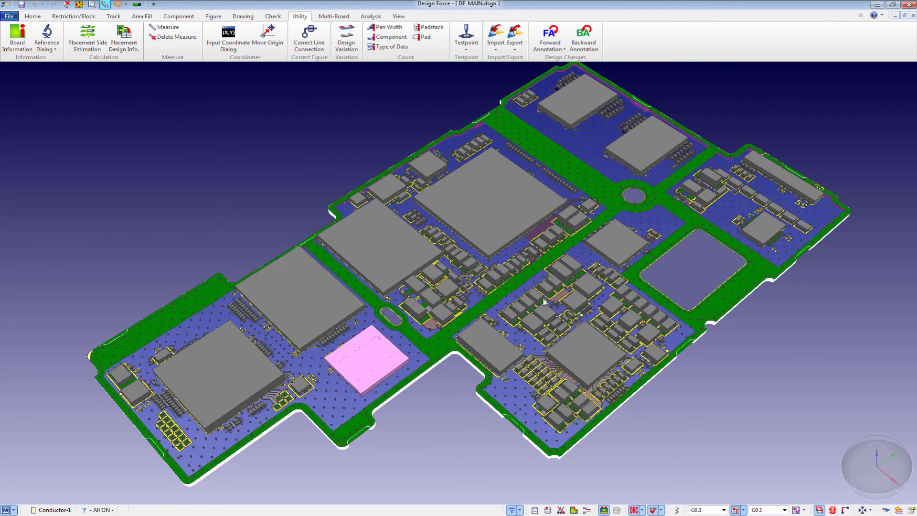
# Step: Run the IDF export again with D:\Junk\CR8000_Test\DF_MAIN.bdf as the file
pyautogui.click(510, 31)
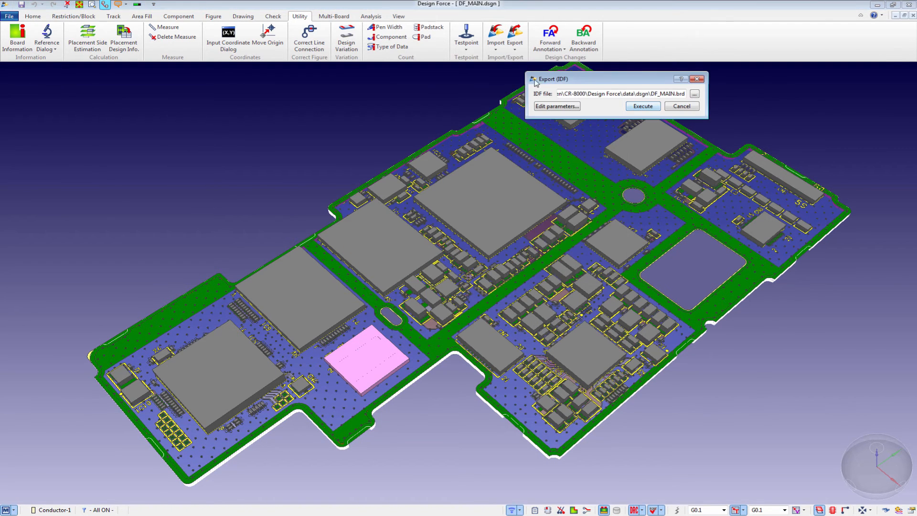
pyautogui.click(694, 94)
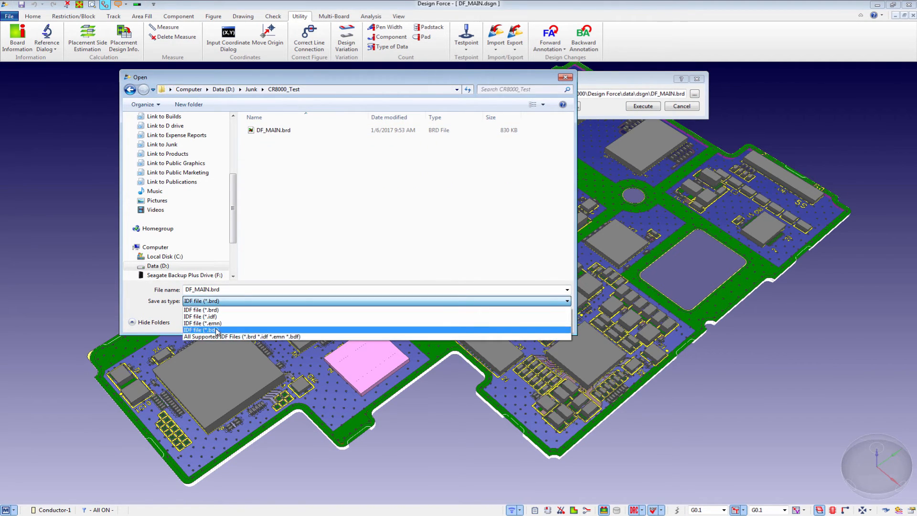
pyautogui.click(202, 330)
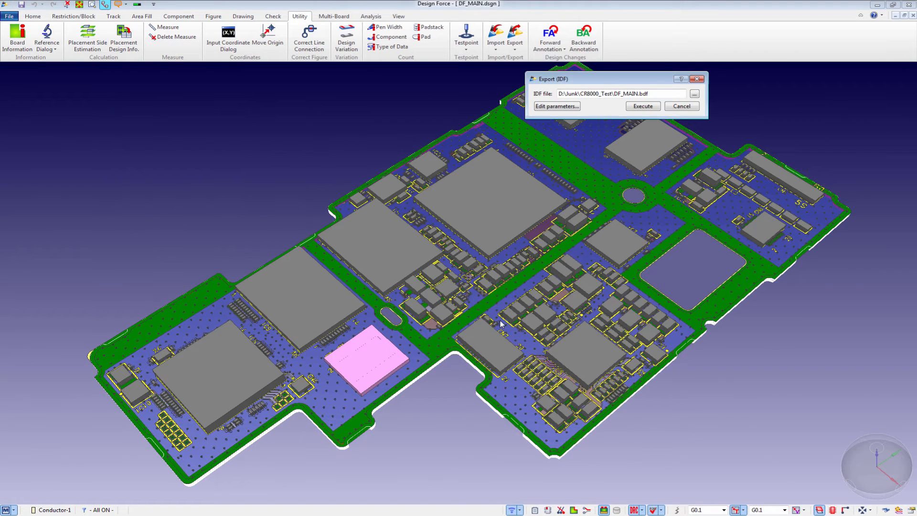
pyautogui.click(681, 106)
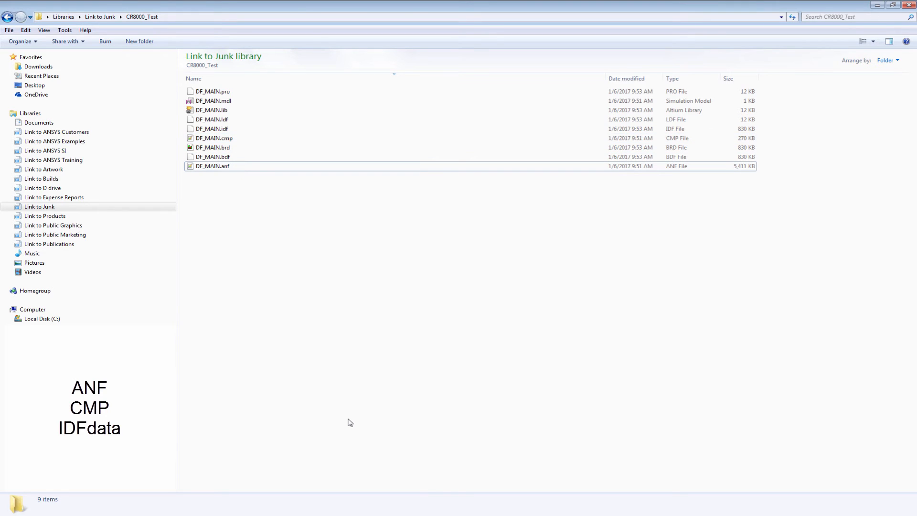
pyautogui.moveTo(556, 511)
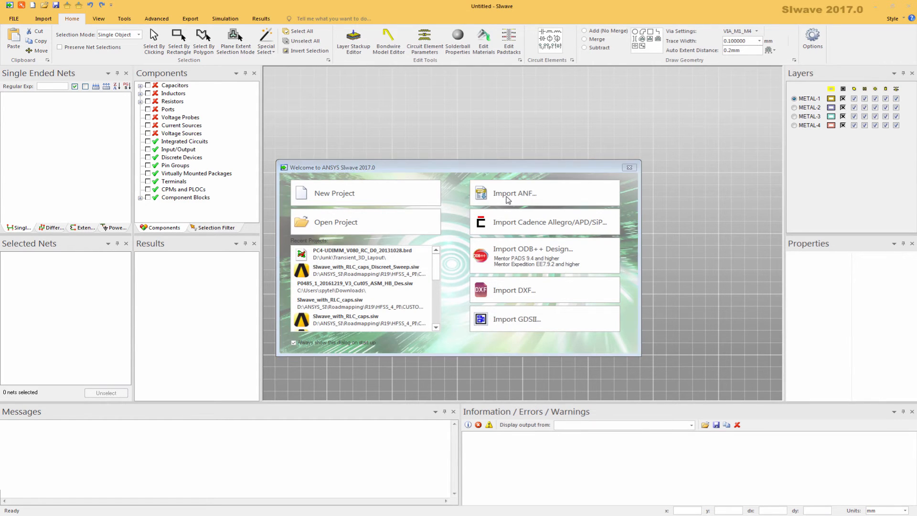
# Step: Import the DF_MAIN ANF file from the Welcome screen, keeping all 491 nets
pyautogui.click(513, 193)
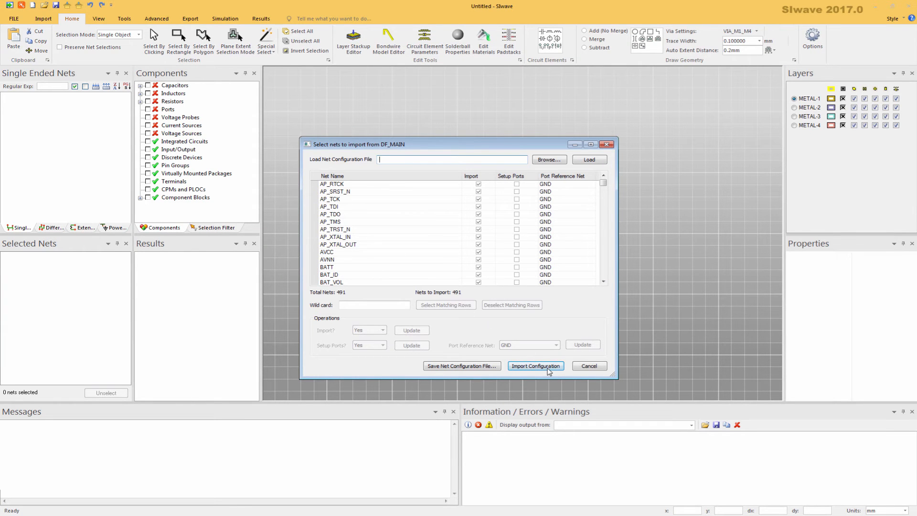
pyautogui.click(535, 366)
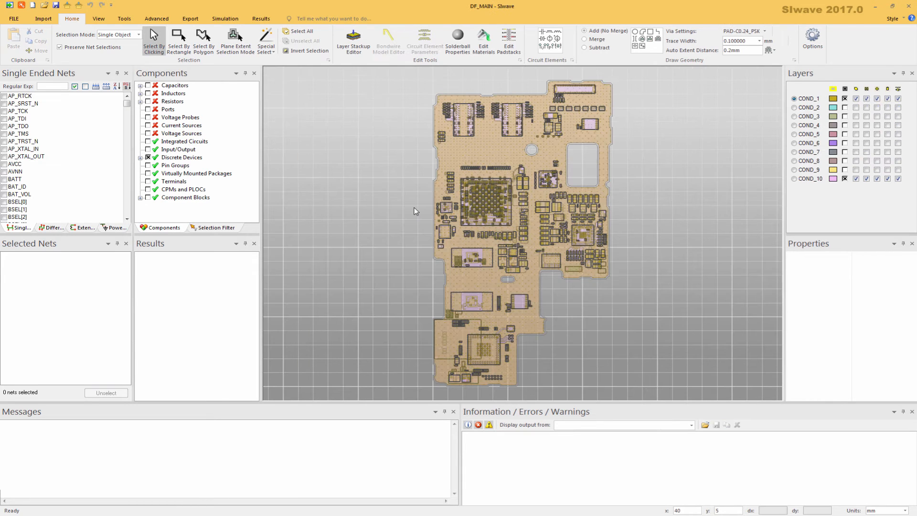
pyautogui.moveTo(551, 368)
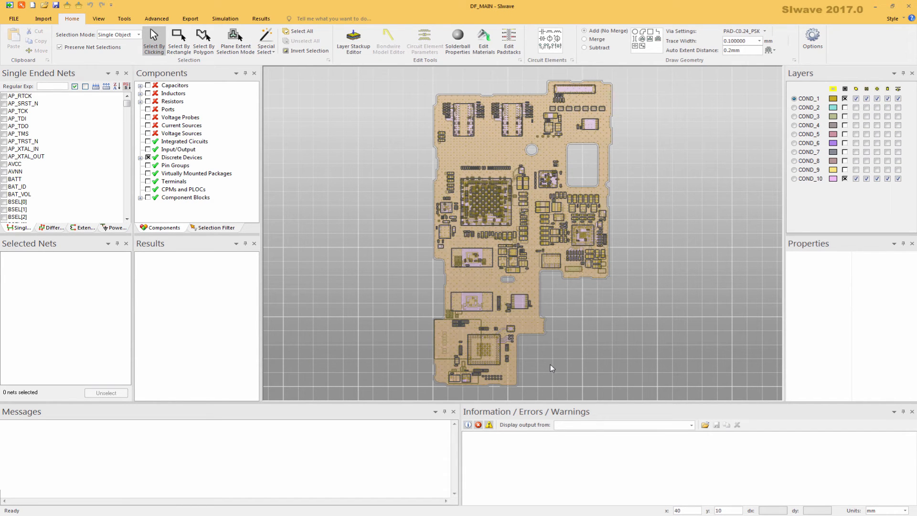
# Step: Enable the 3D View checkbox on the View tab, then return to Home
pyautogui.click(485, 202)
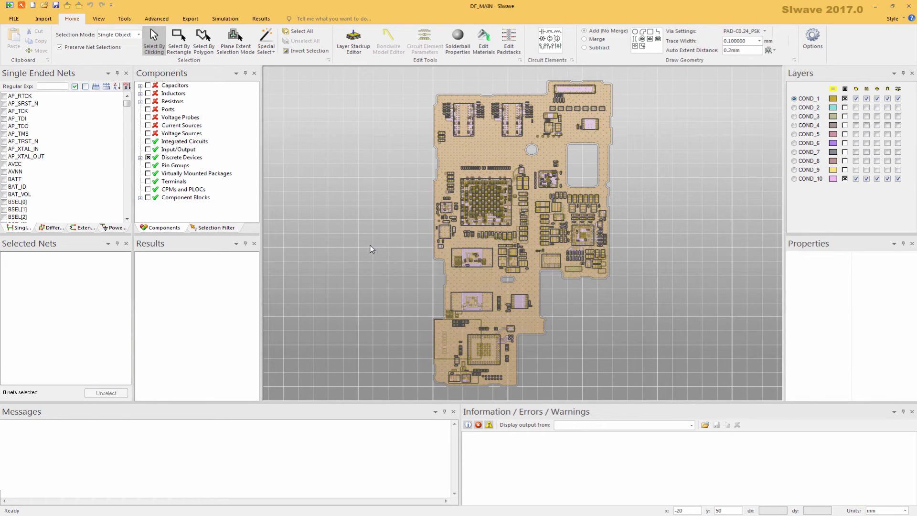
pyautogui.moveTo(303, 152)
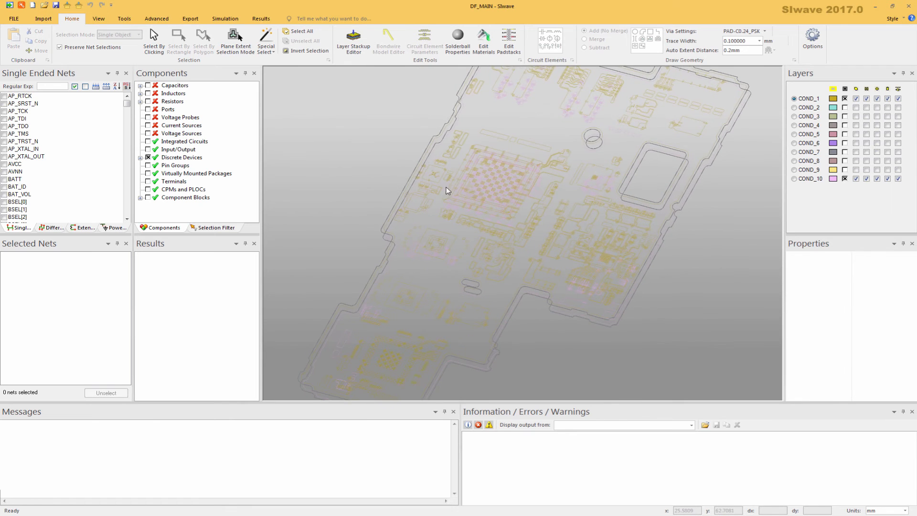
pyautogui.click(98, 18)
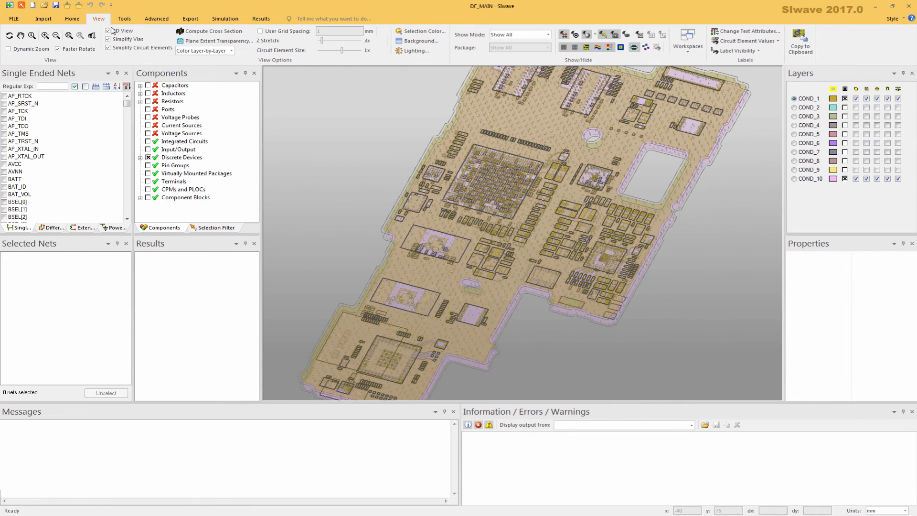
pyautogui.click(109, 31)
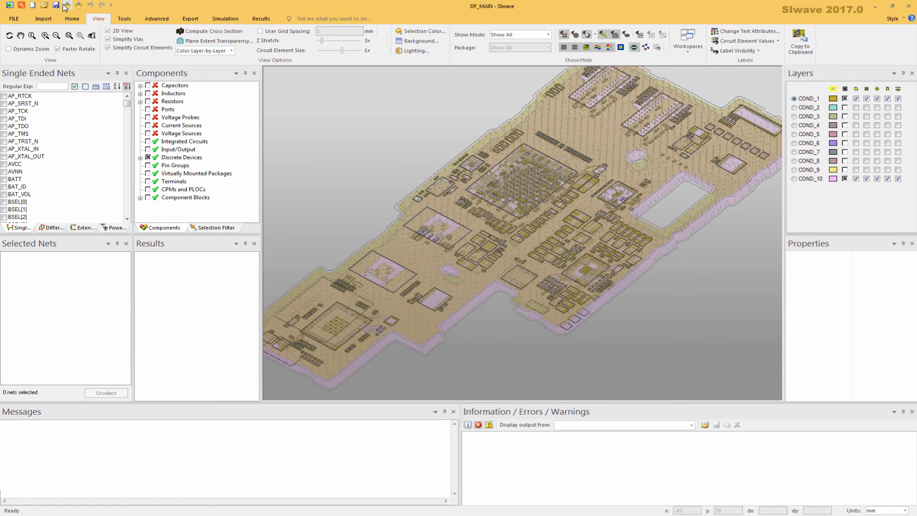
pyautogui.click(72, 18)
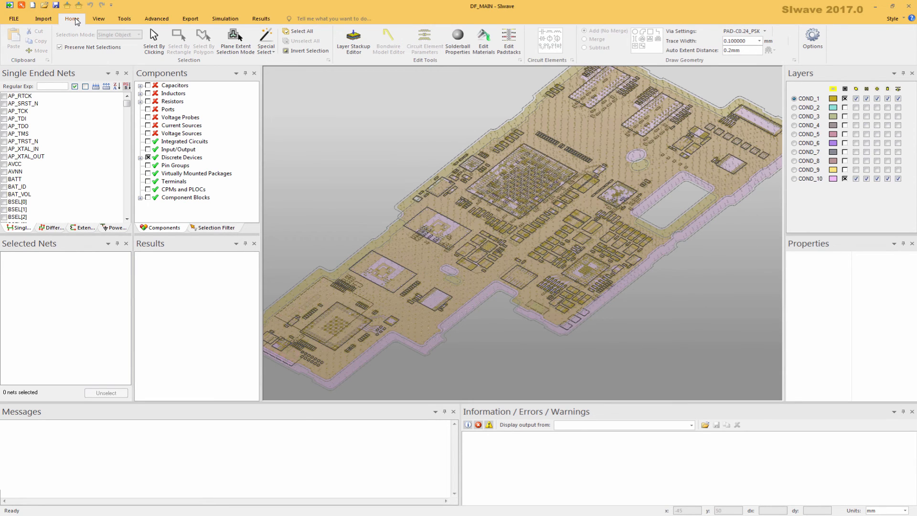
# Step: Import DF_MAIN.cmp as a component file, answering Yes to All to overwrite
pyautogui.click(42, 18)
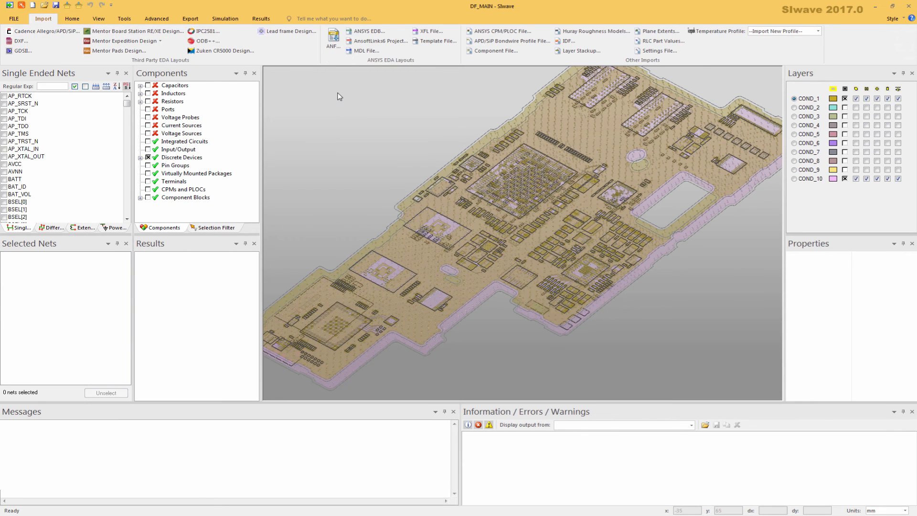
pyautogui.moveTo(407, 104)
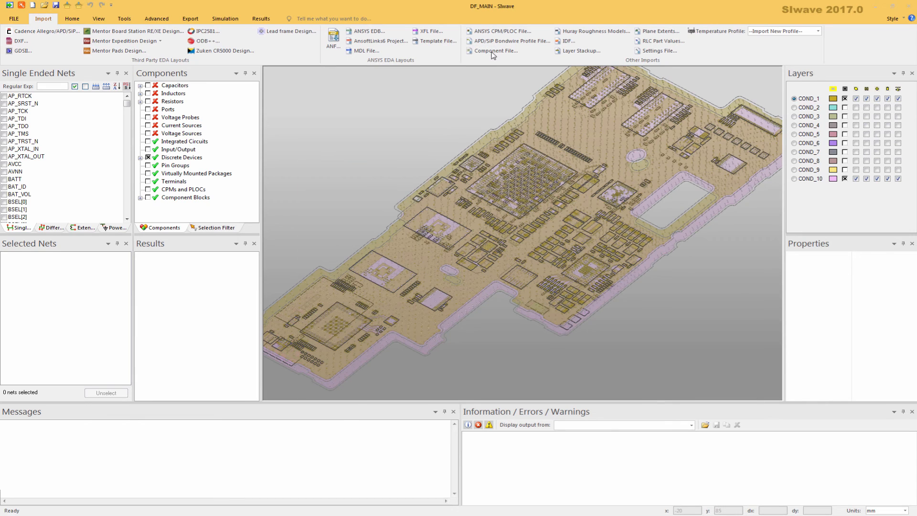
pyautogui.click(496, 51)
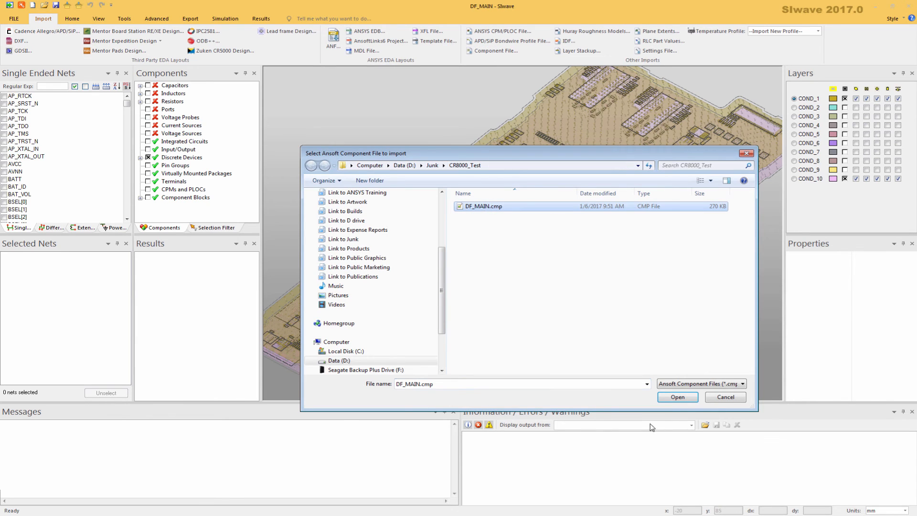
pyautogui.click(677, 396)
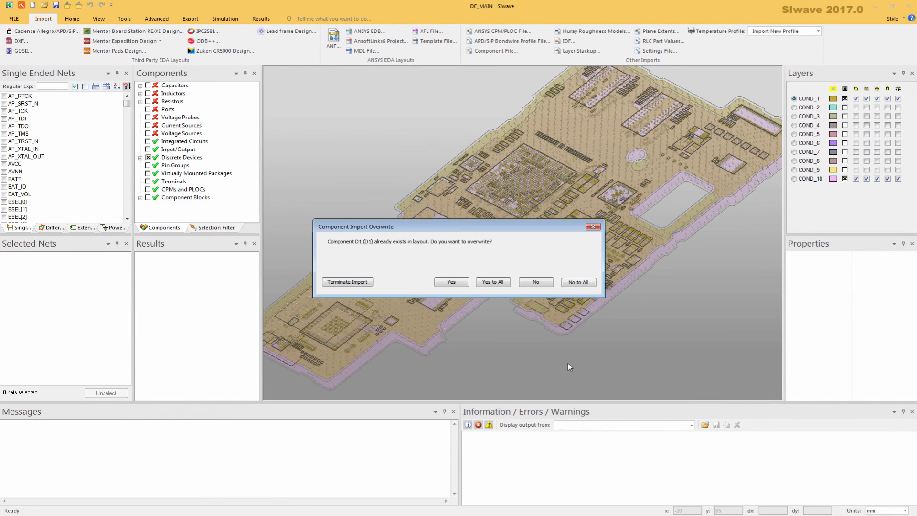
pyautogui.moveTo(498, 281)
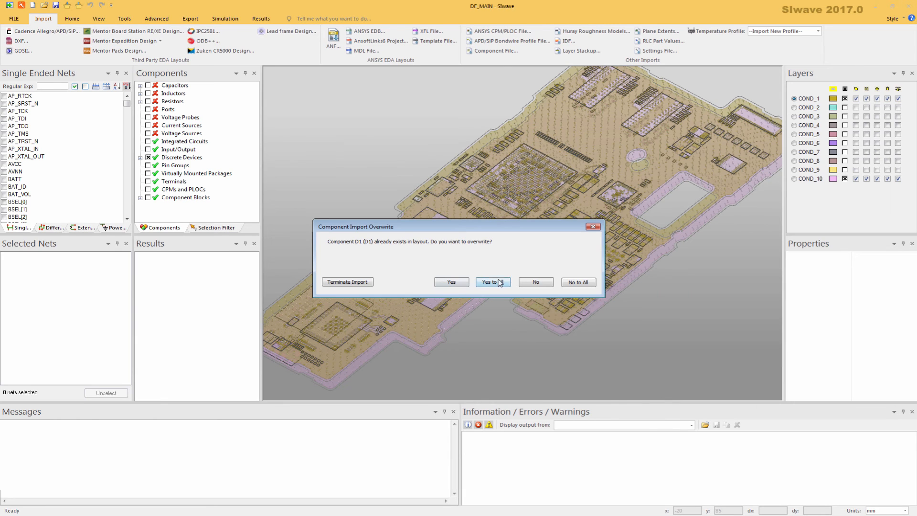
pyautogui.click(492, 282)
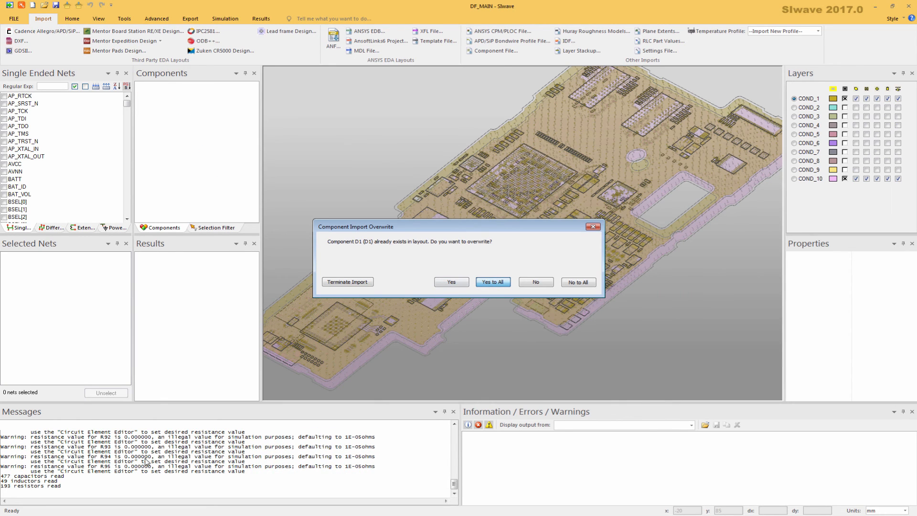
pyautogui.click(493, 281)
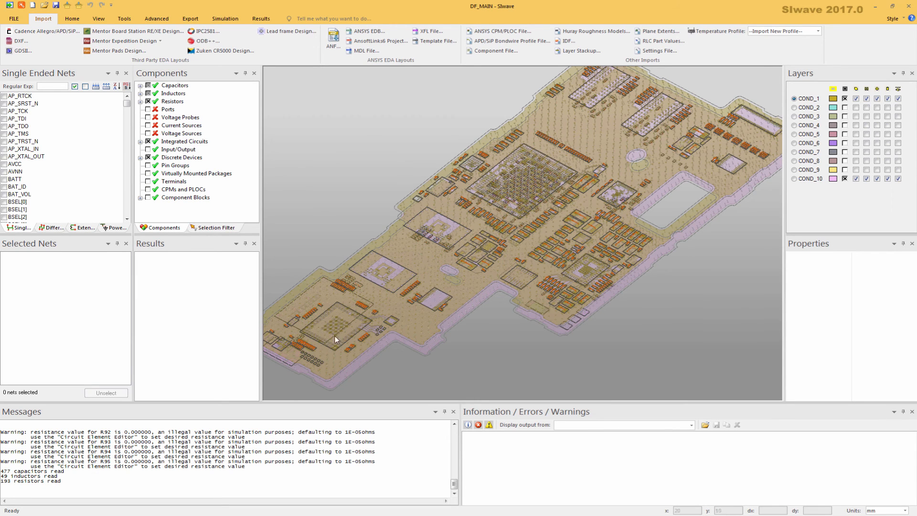
pyautogui.moveTo(501, 333)
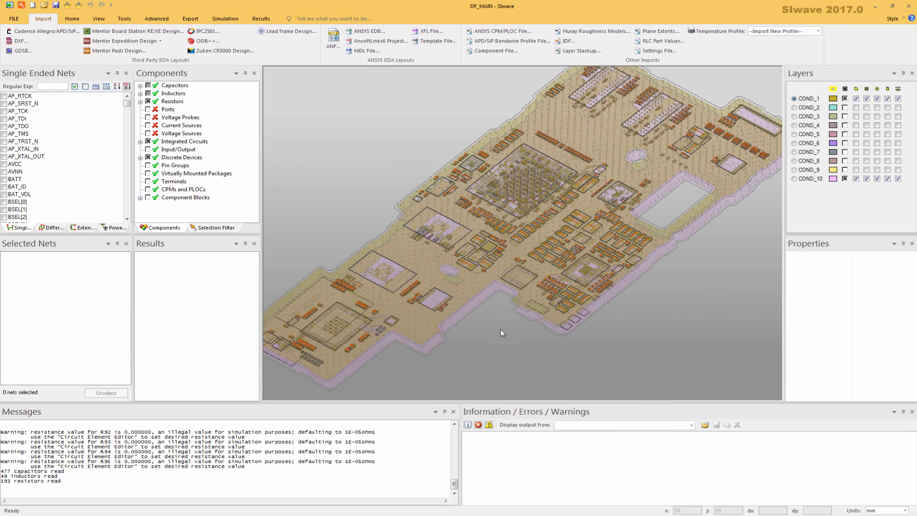
pyautogui.moveTo(539, 57)
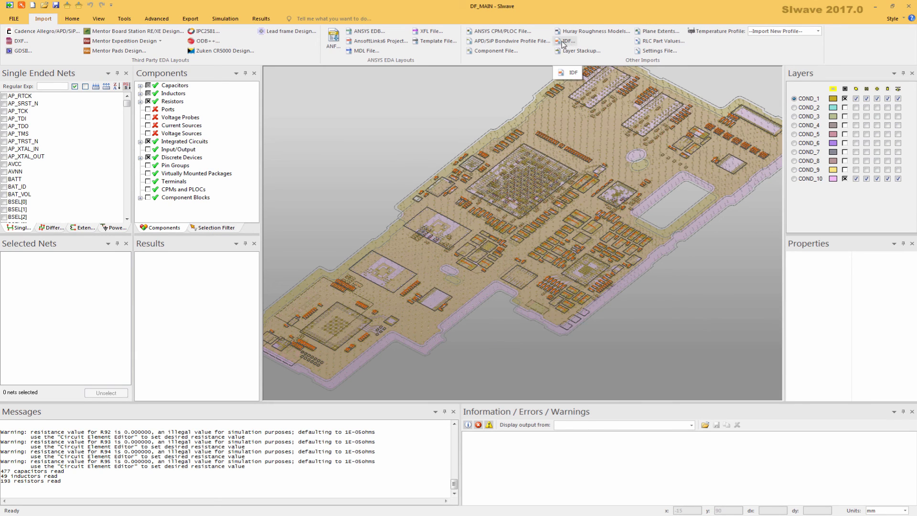
# Step: Import the DF_MAIN.ldf IDF mechanical file so component bodies appear on the board
pyautogui.click(567, 41)
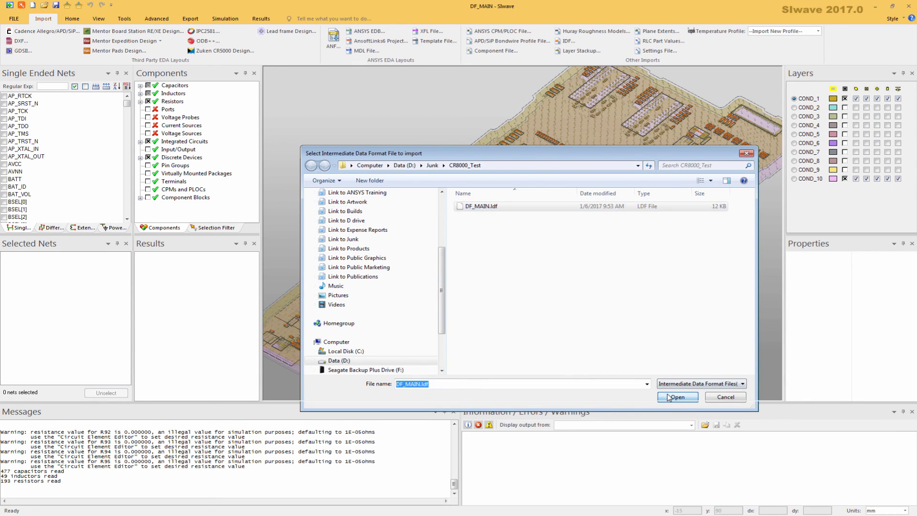
pyautogui.click(677, 397)
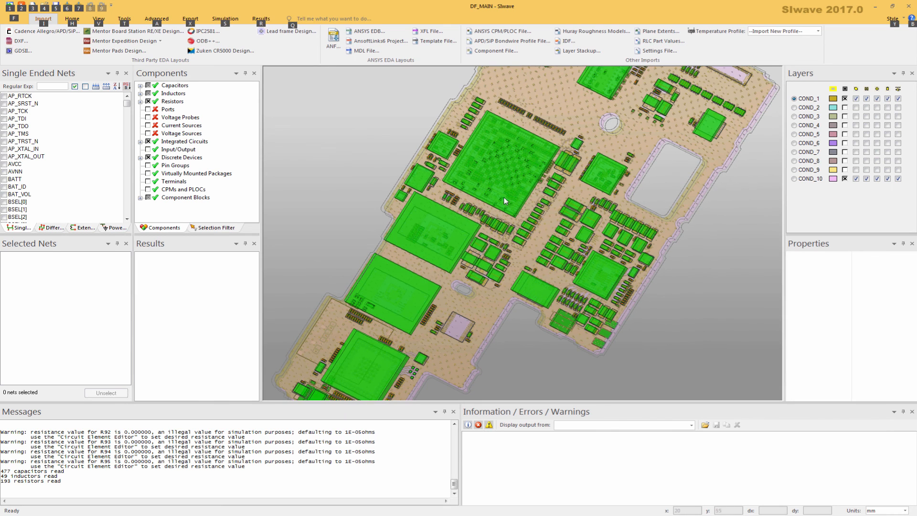
pyautogui.moveTo(494, 174)
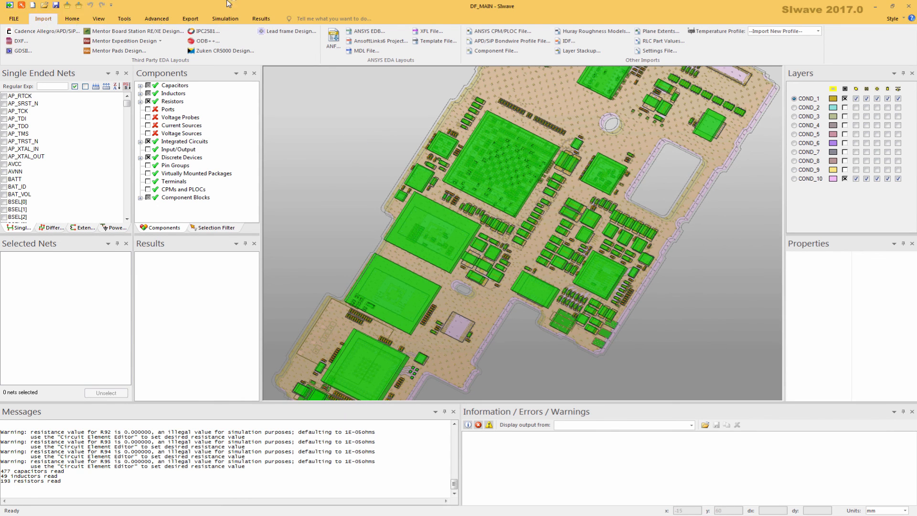
pyautogui.click(225, 18)
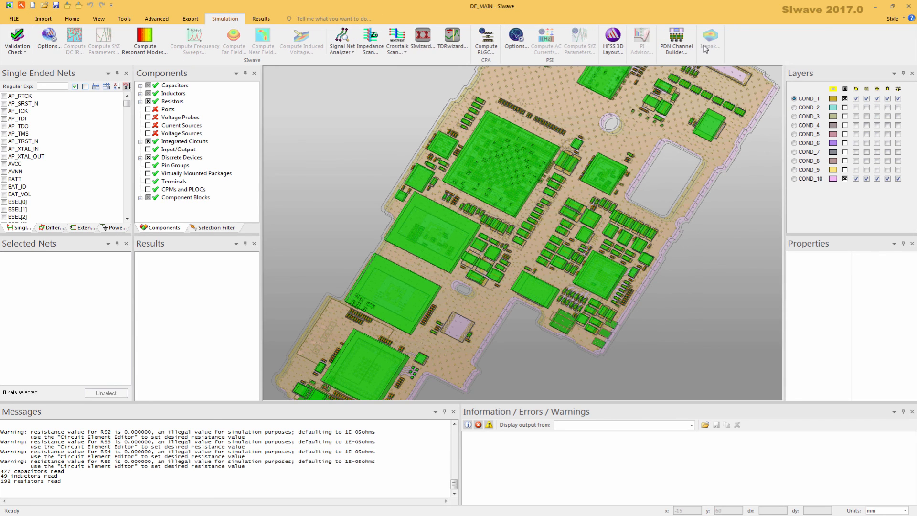
pyautogui.moveTo(382, 308)
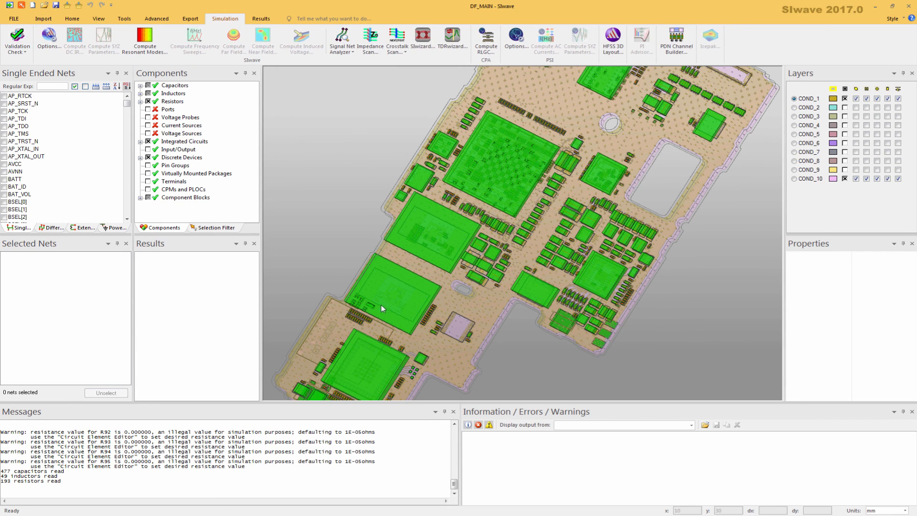